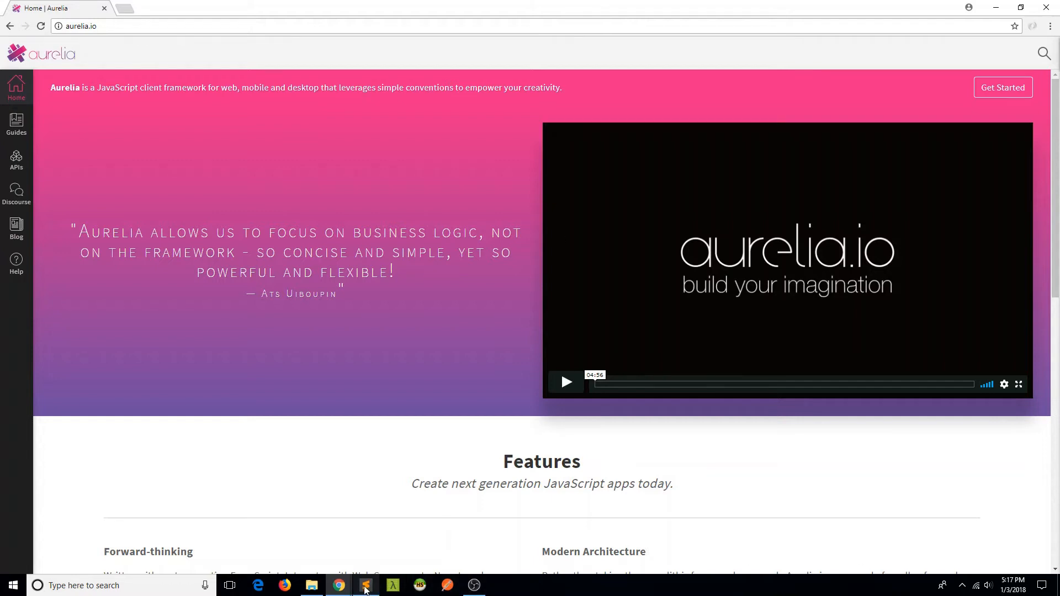
# Step: Check the installed Node.js version with node -v, confirming v8.9.3
pyautogui.click(365, 585)
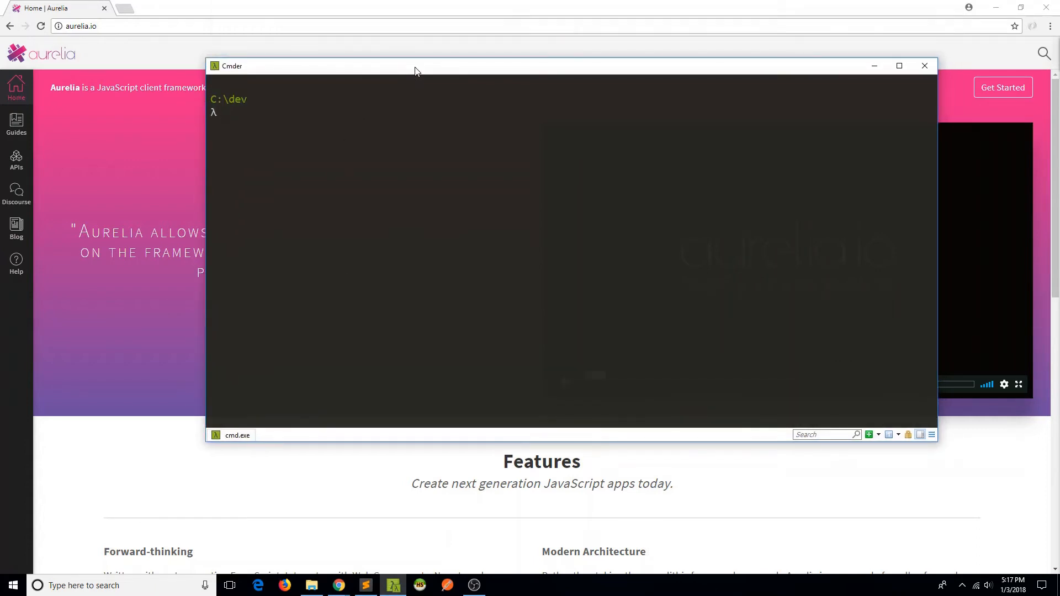
pyautogui.write('node -v')
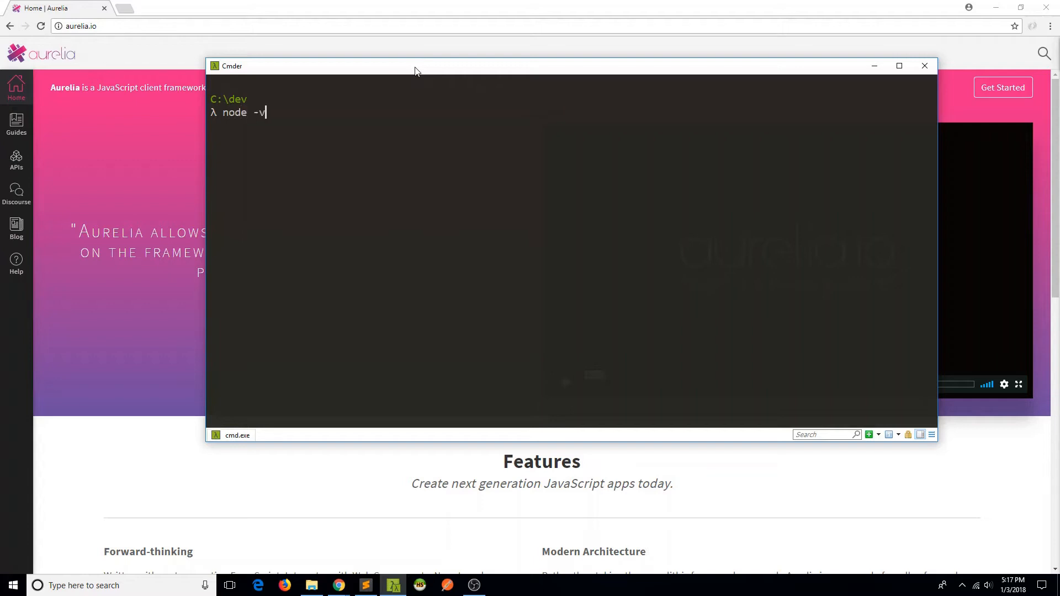
pyautogui.press('Enter')
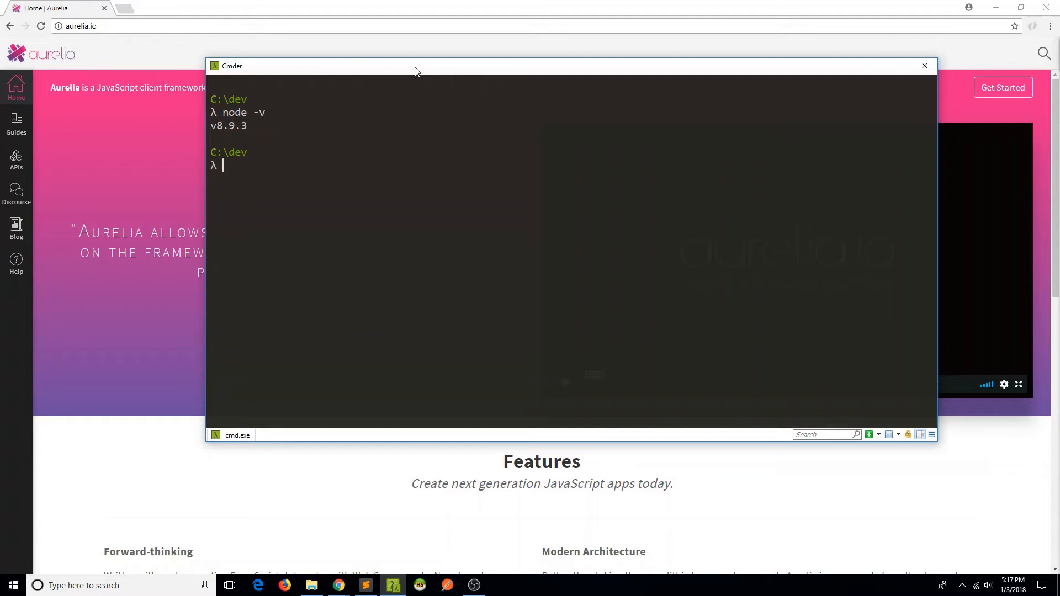
pyautogui.moveTo(126, 6)
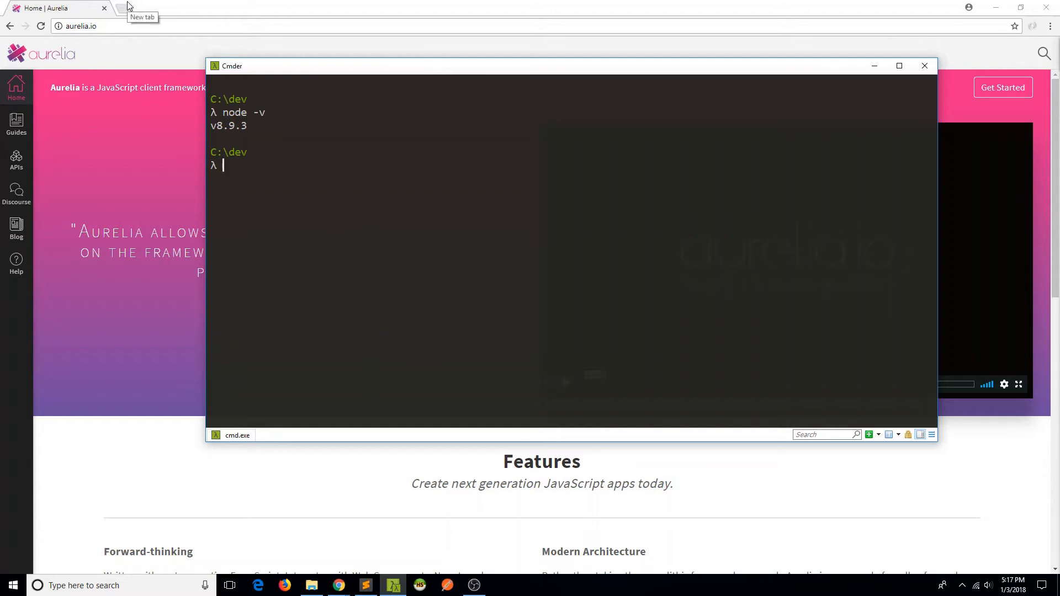
pyautogui.click(128, 7)
pyautogui.write('https://nodejs.org/en/')
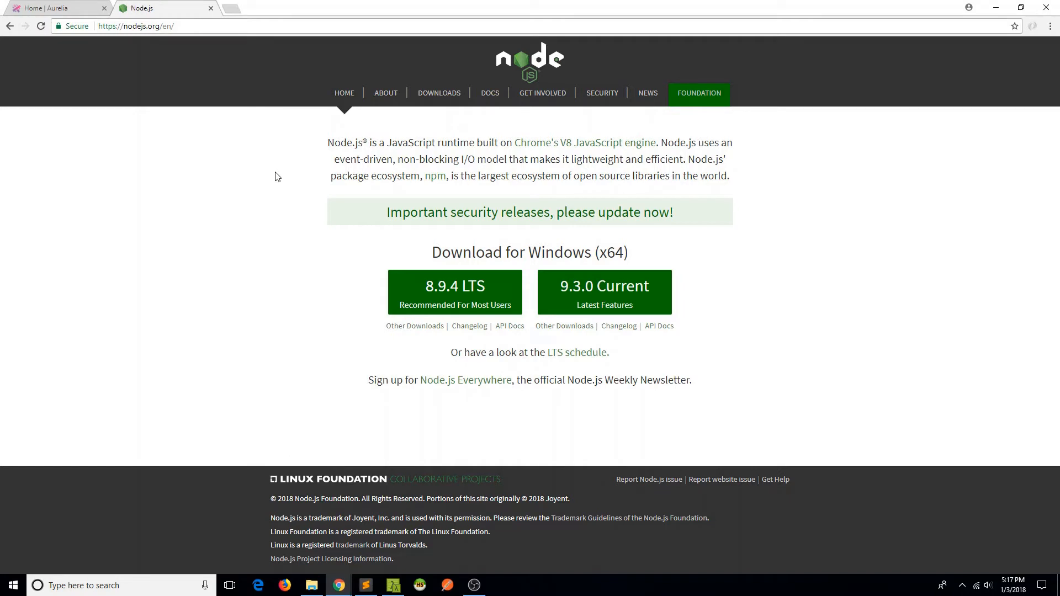
pyautogui.click(57, 7)
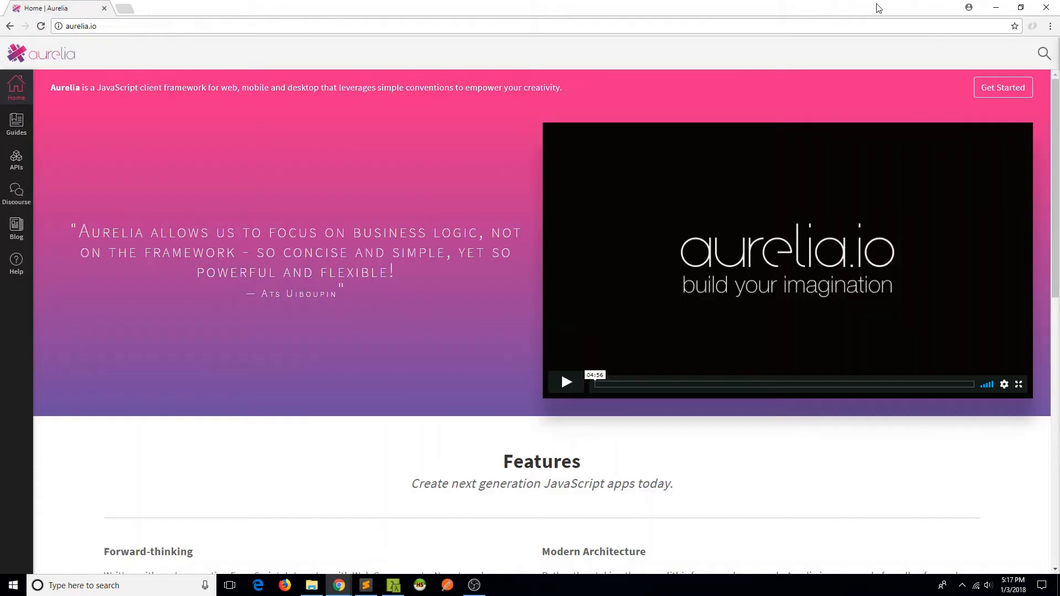
# Step: Install the Aurelia CLI globally with npm i aurelia-cli -g, getting aurelia-cli 0.32.0
pyautogui.click(393, 585)
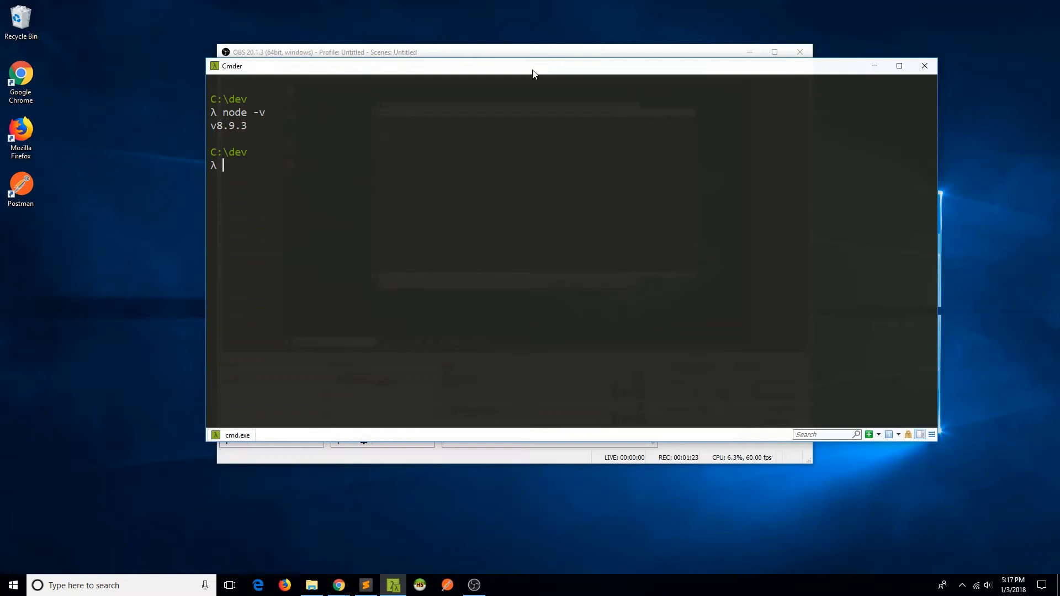
pyautogui.moveTo(311, 266)
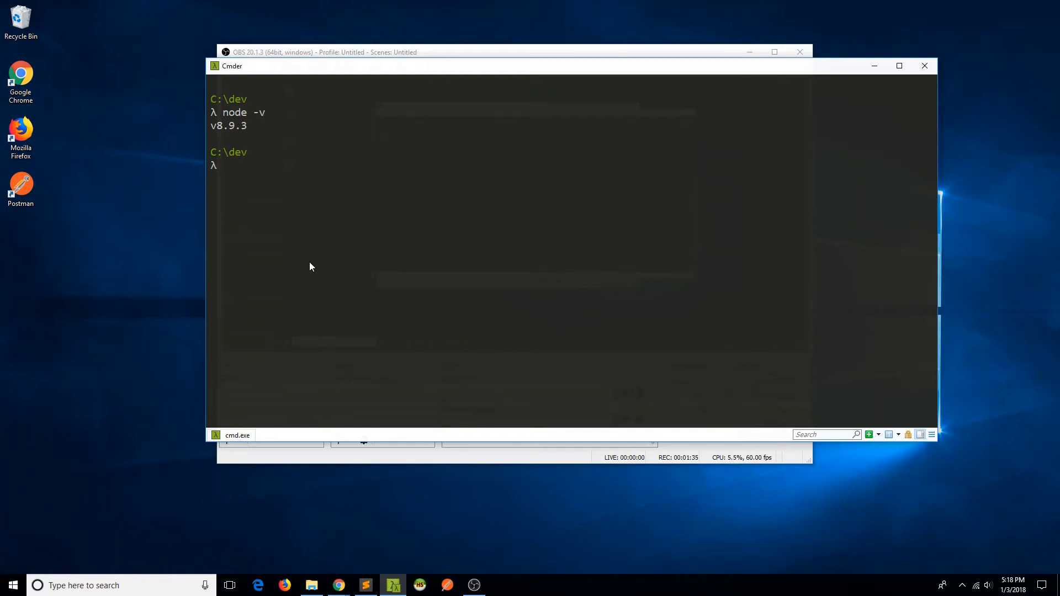
pyautogui.write('npm ins')
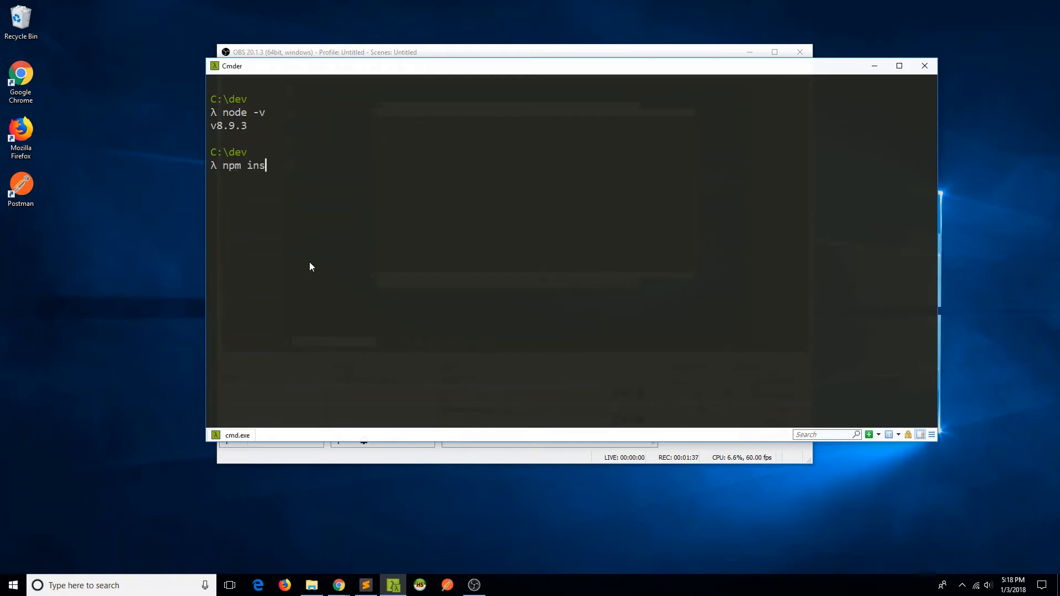
pyautogui.press('BackSpace')
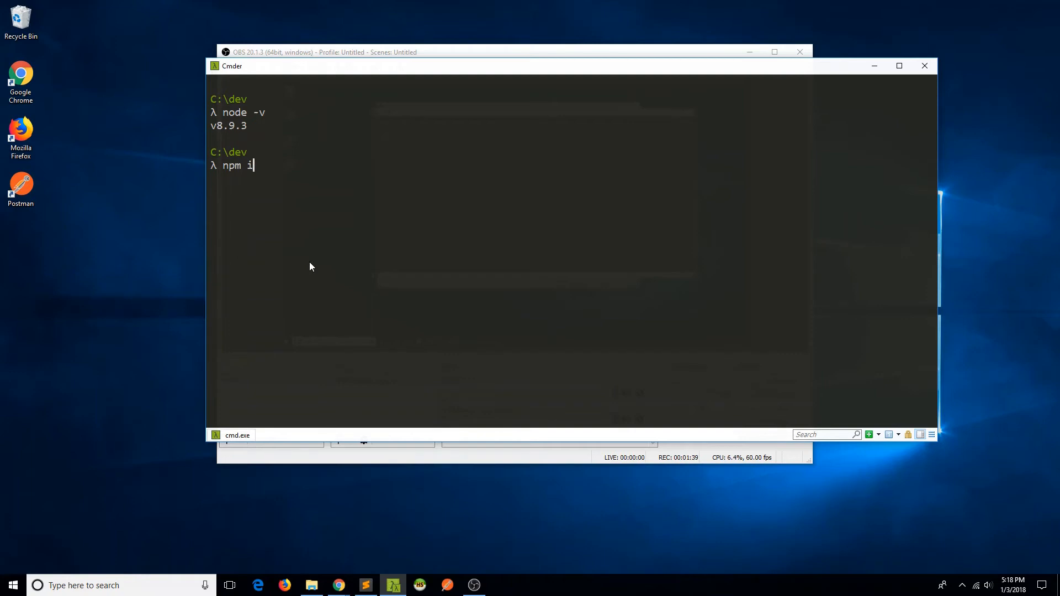
pyautogui.write('aure')
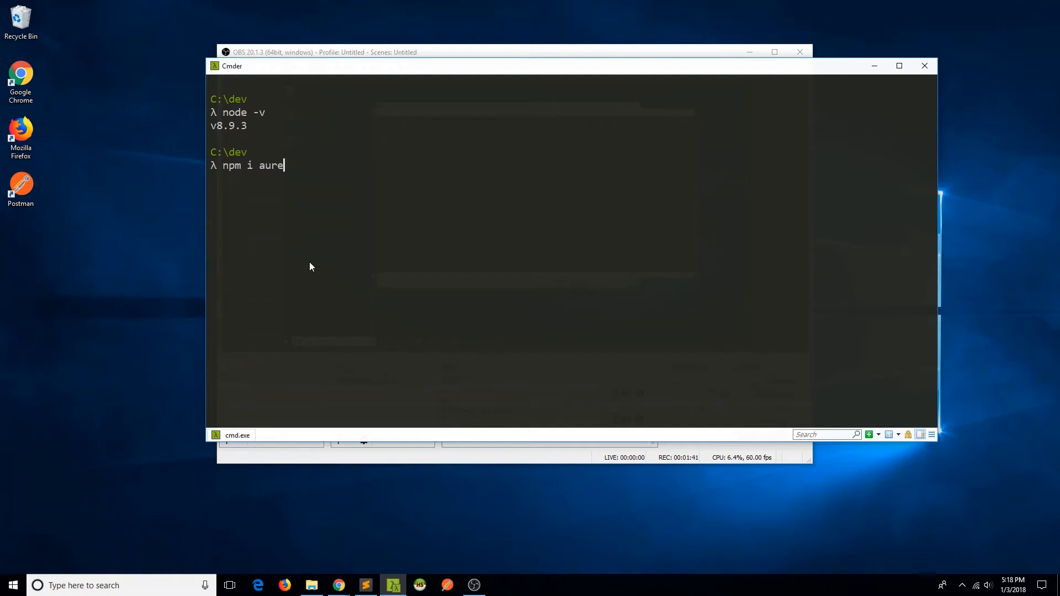
pyautogui.write('lia-cli')
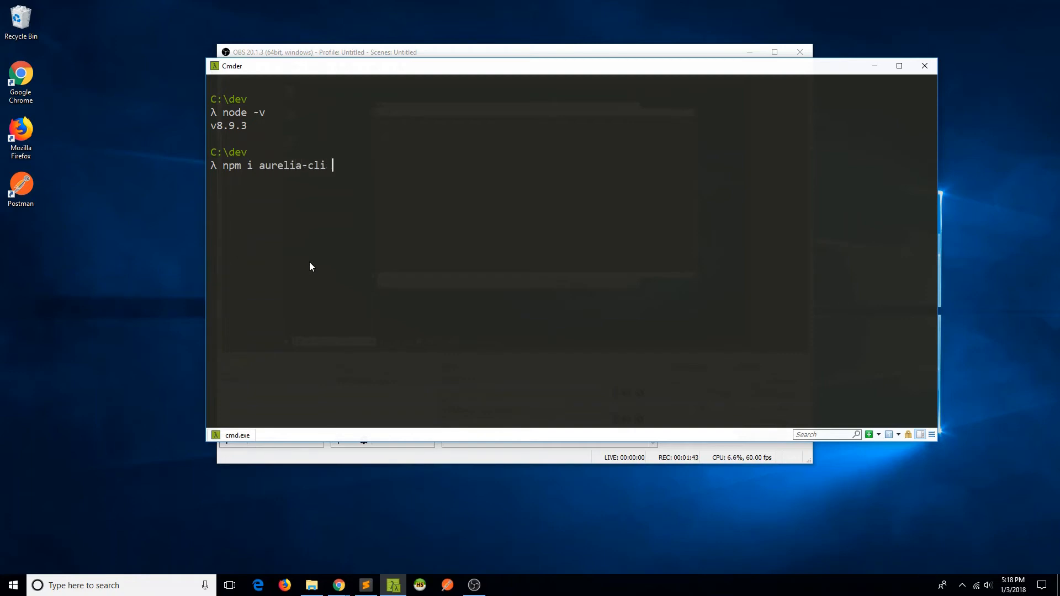
pyautogui.write('-g')
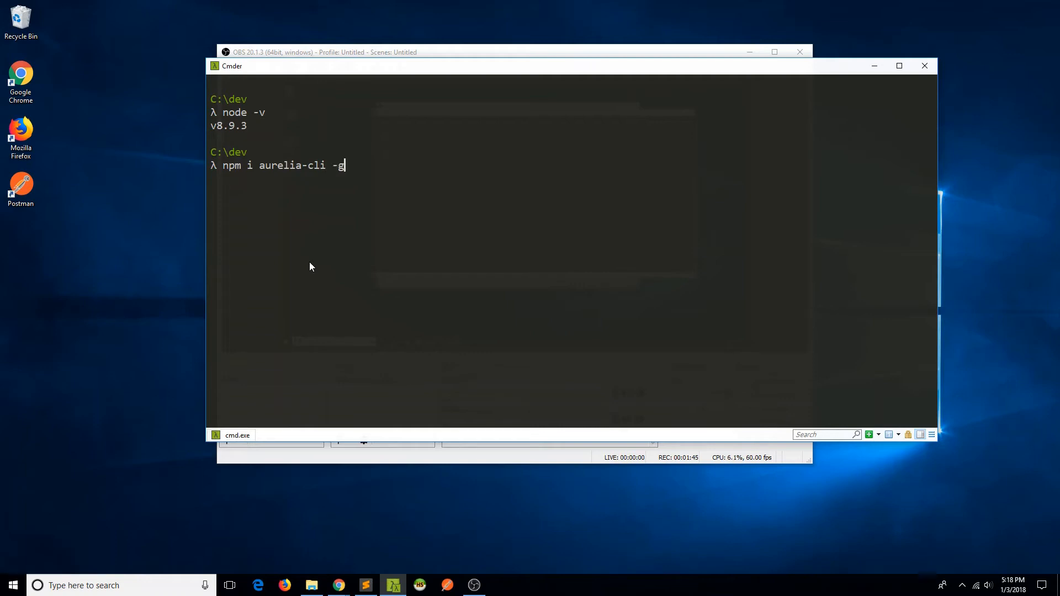
pyautogui.press('enter')
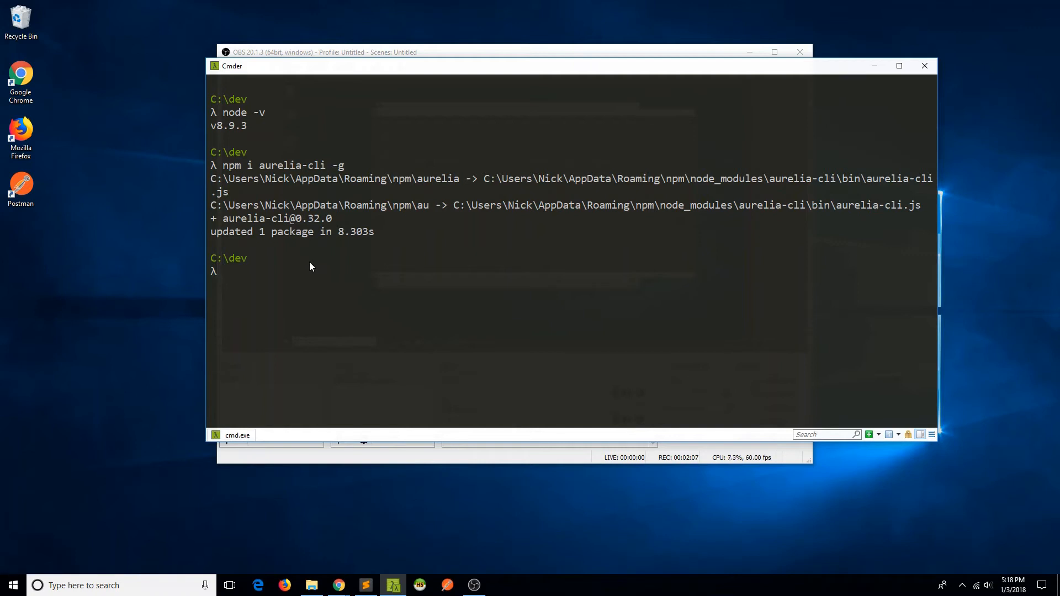
# Step: View the au CLI help, then start 'au new hello-world --here' in the current folder
pyautogui.write('au')
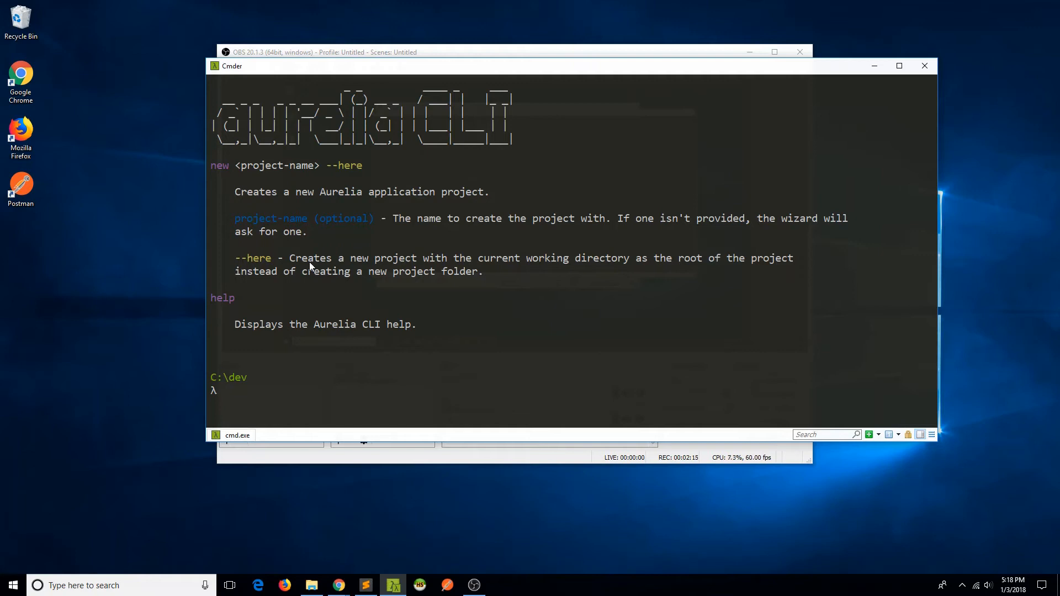
pyautogui.moveTo(284, 142)
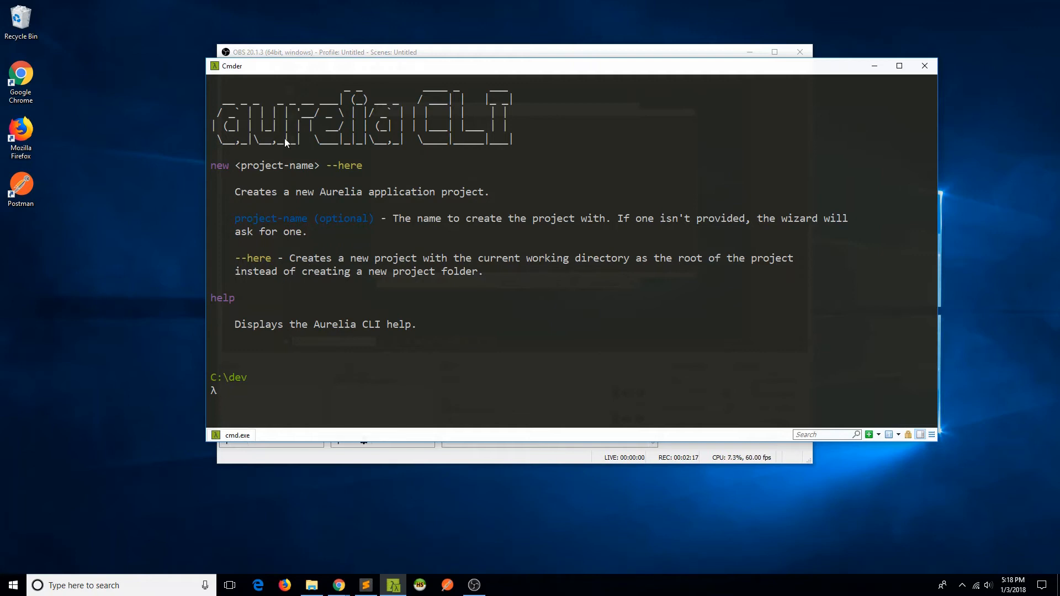
pyautogui.moveTo(294, 171)
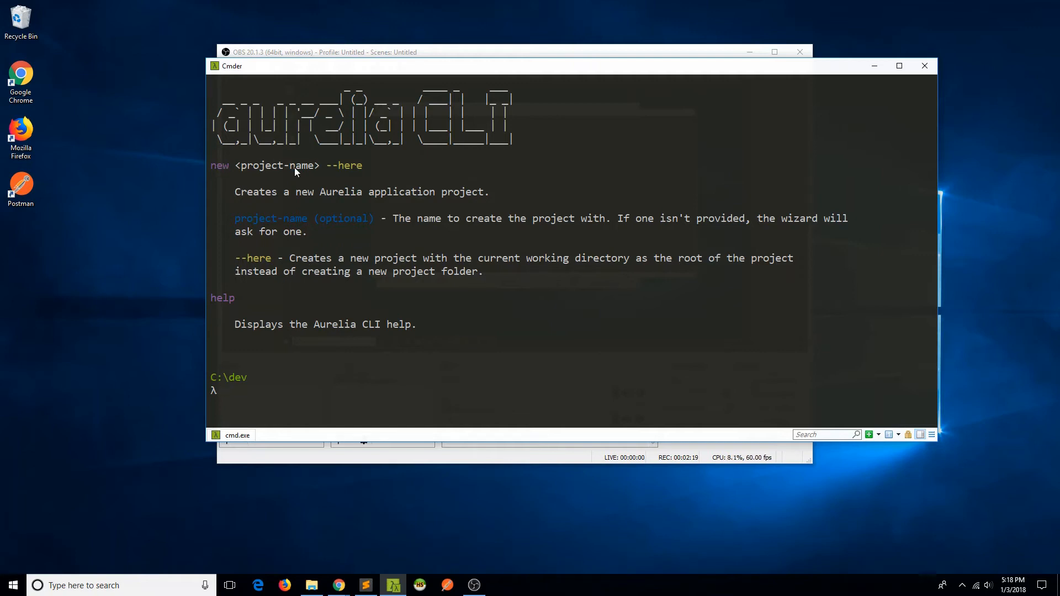
pyautogui.moveTo(353, 177)
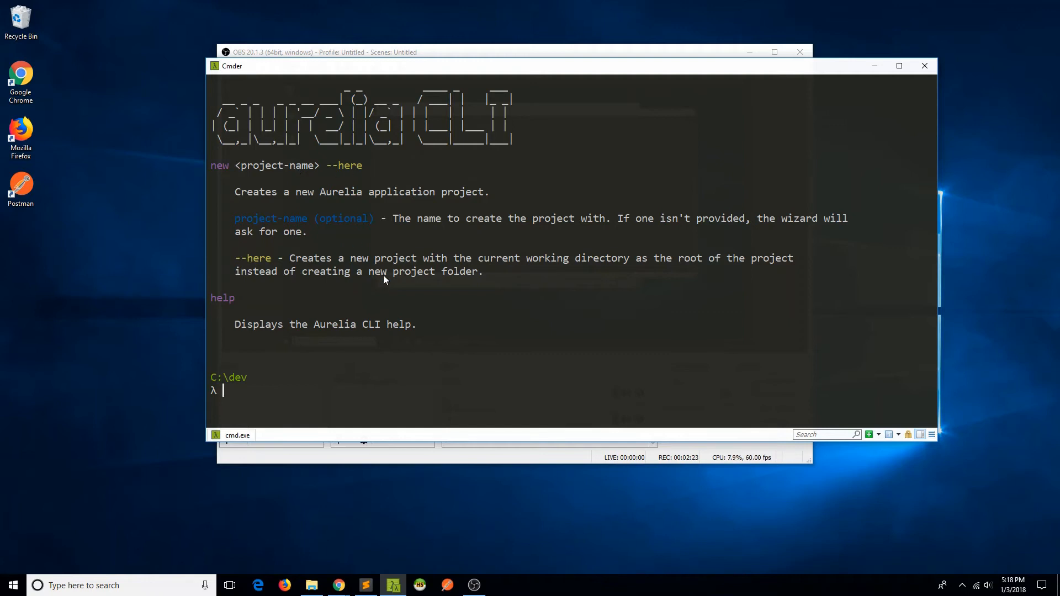
pyautogui.write('au new')
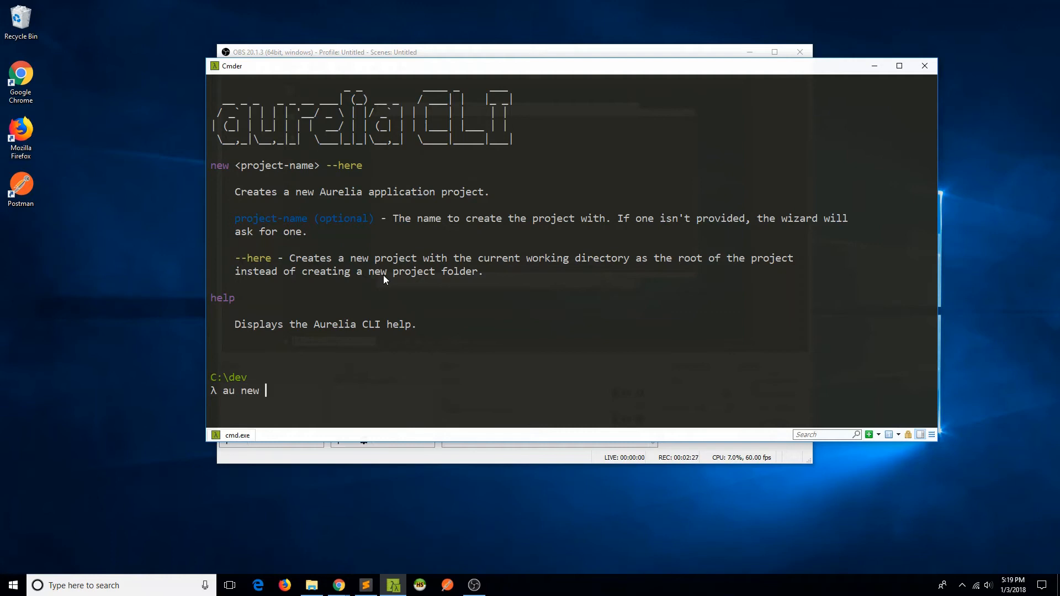
pyautogui.write('hel')
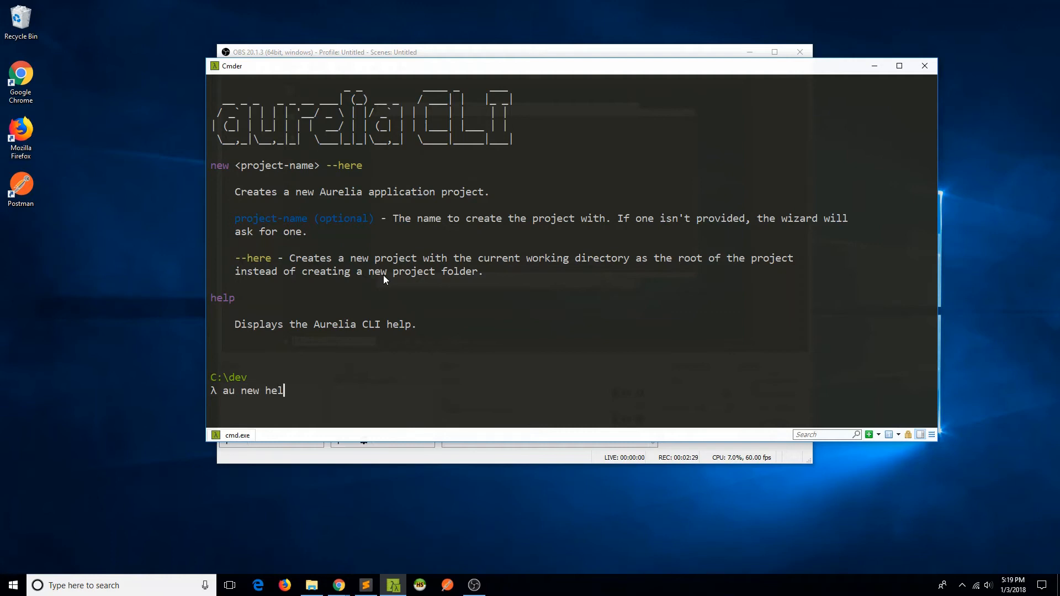
pyautogui.write('lo-world')
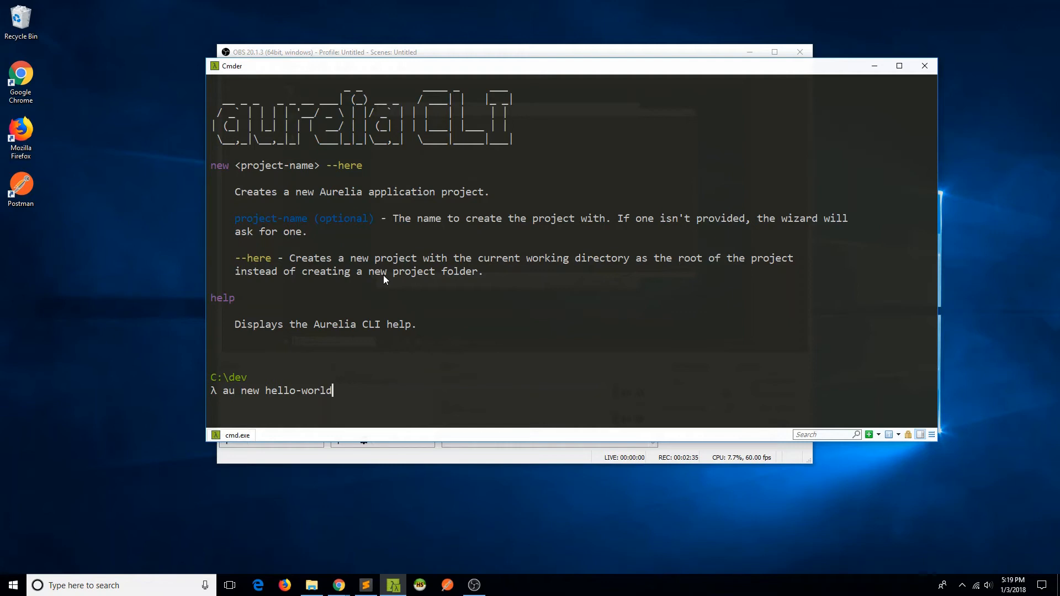
pyautogui.write('--he')
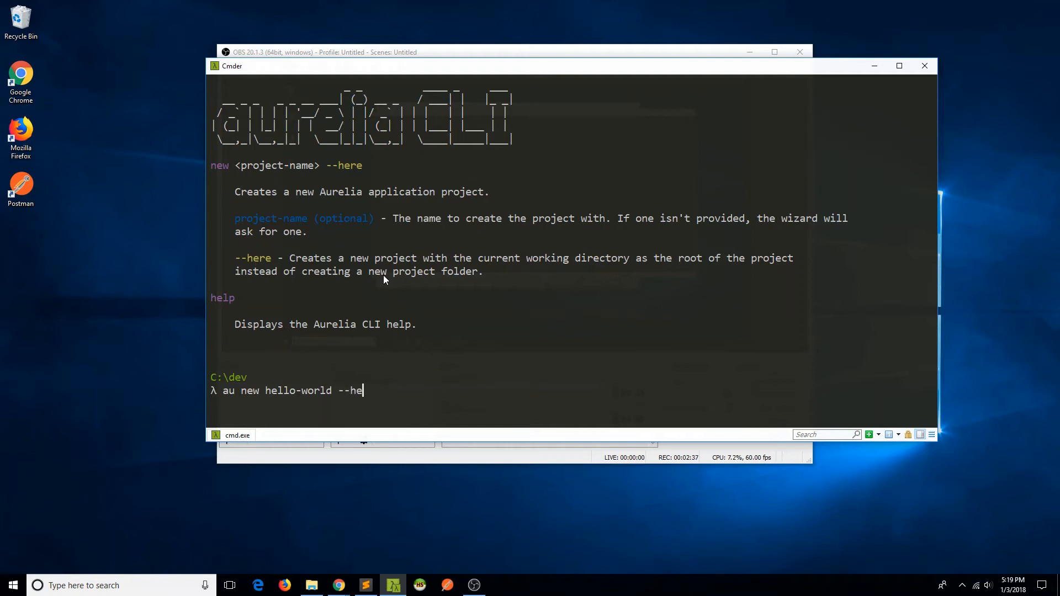
pyautogui.write('re')
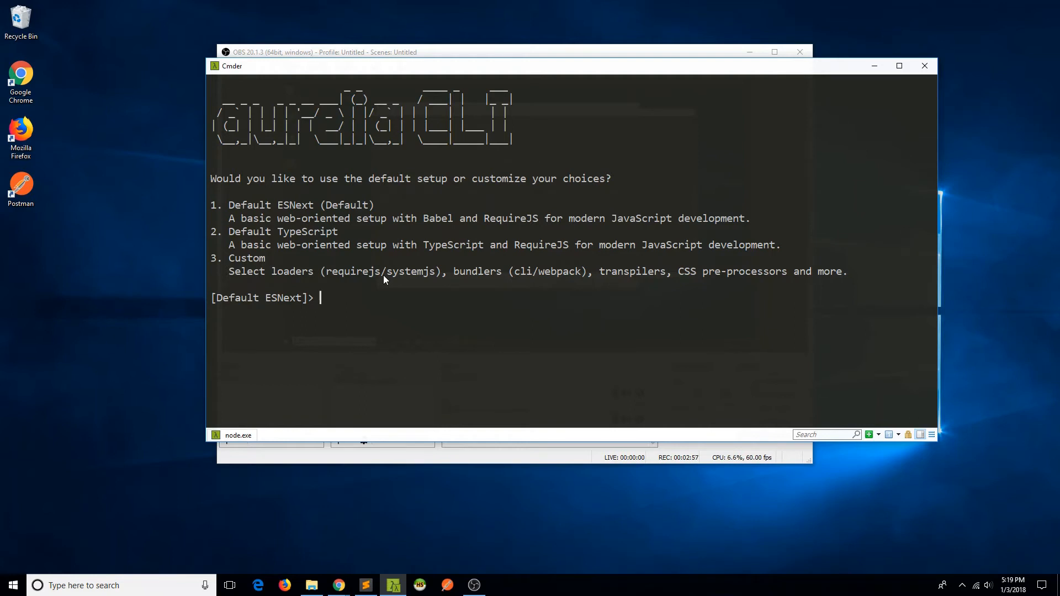
# Step: Accept the Default ESNext setup and confirm Yes to create the hello-world project
pyautogui.press('enter')
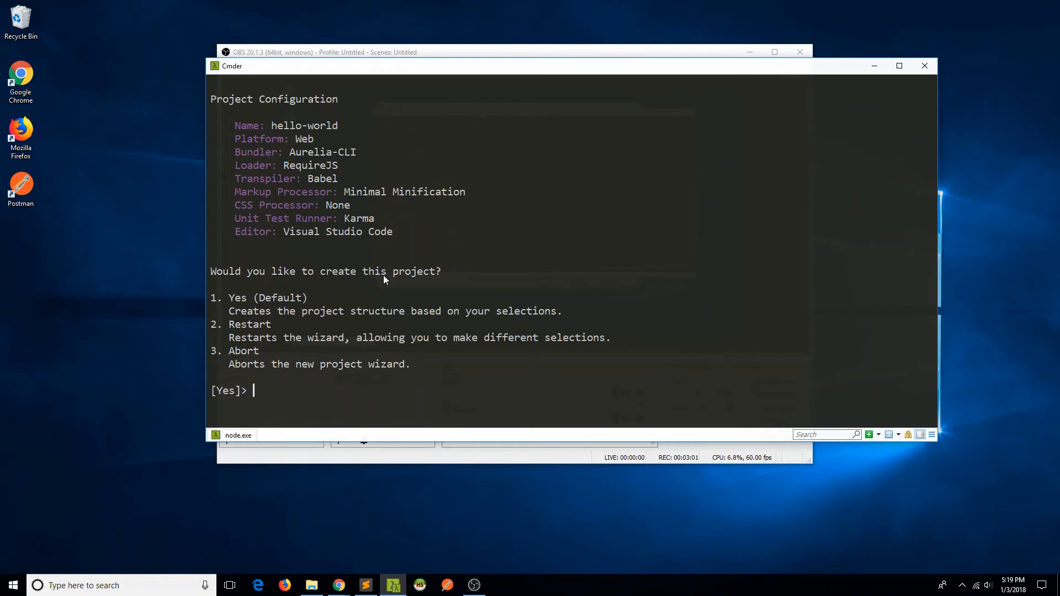
pyautogui.press('enter')
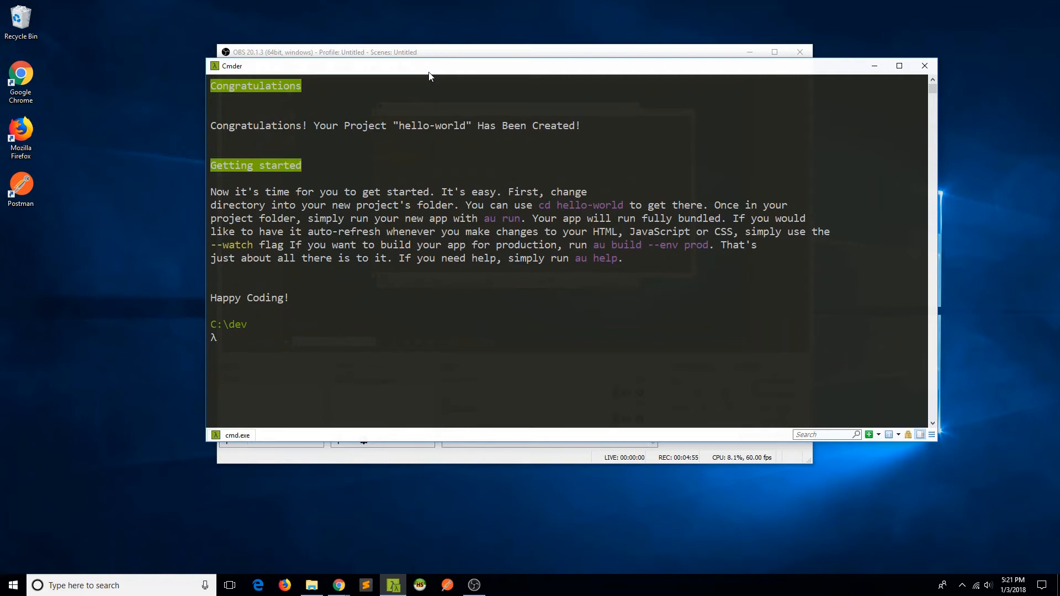
# Step: Change directory into the hello-world project folder with cd hello-world
pyautogui.write('c')
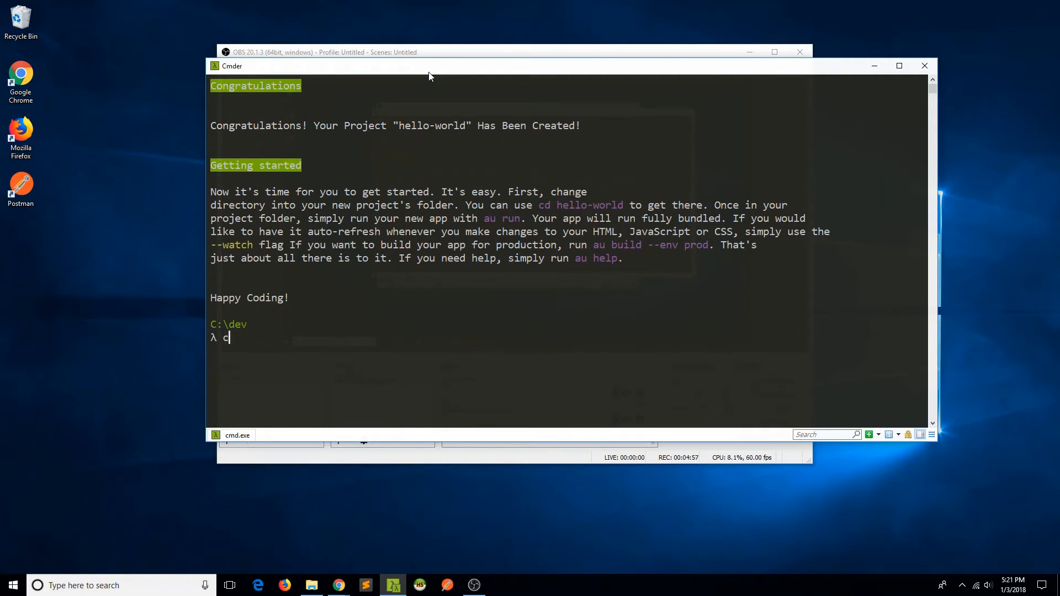
pyautogui.write('d')
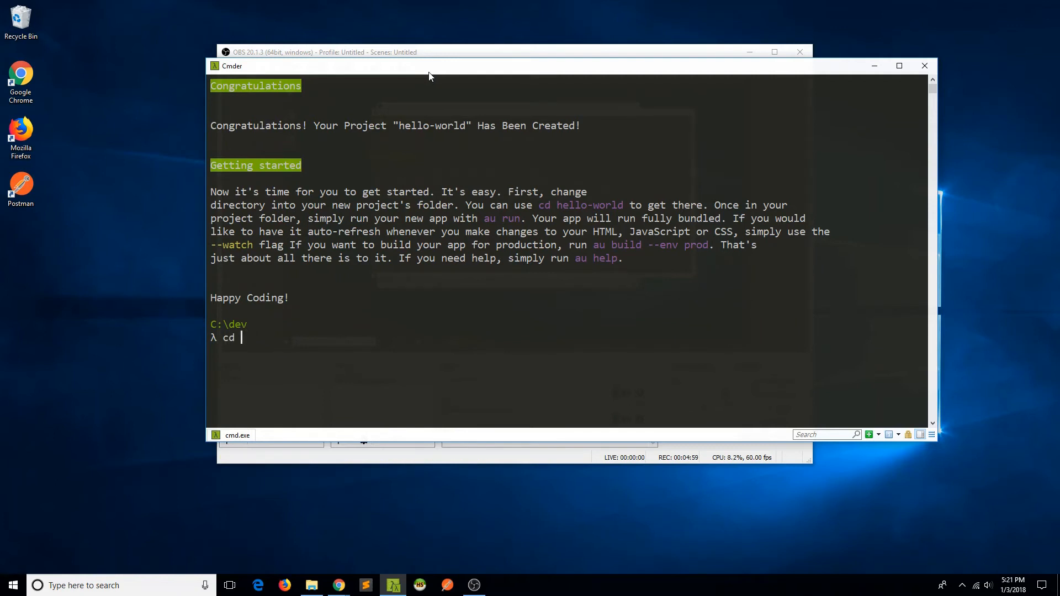
pyautogui.write('hello-world')
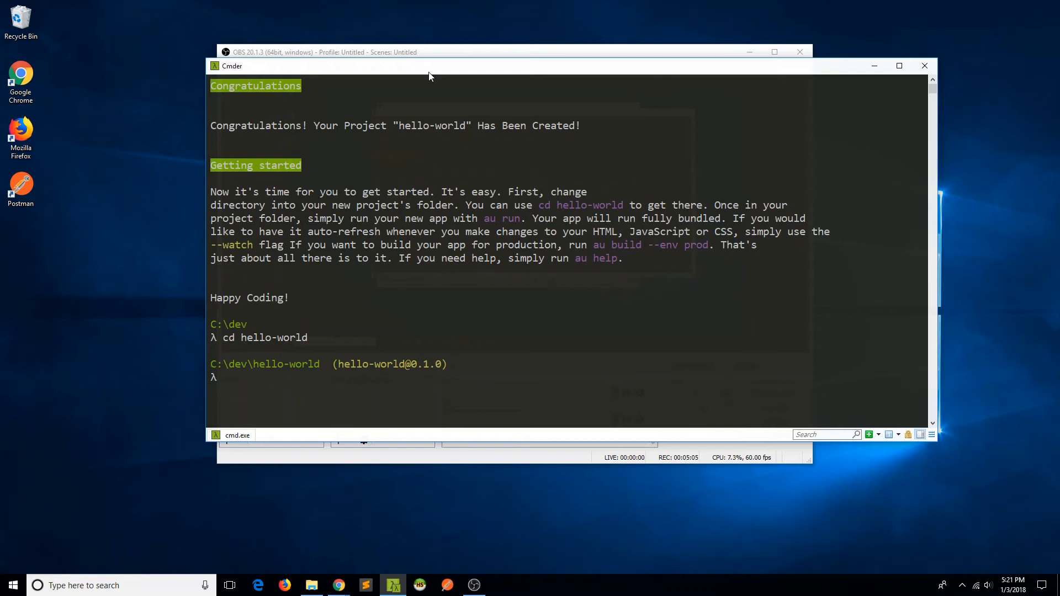
pyautogui.write('s')
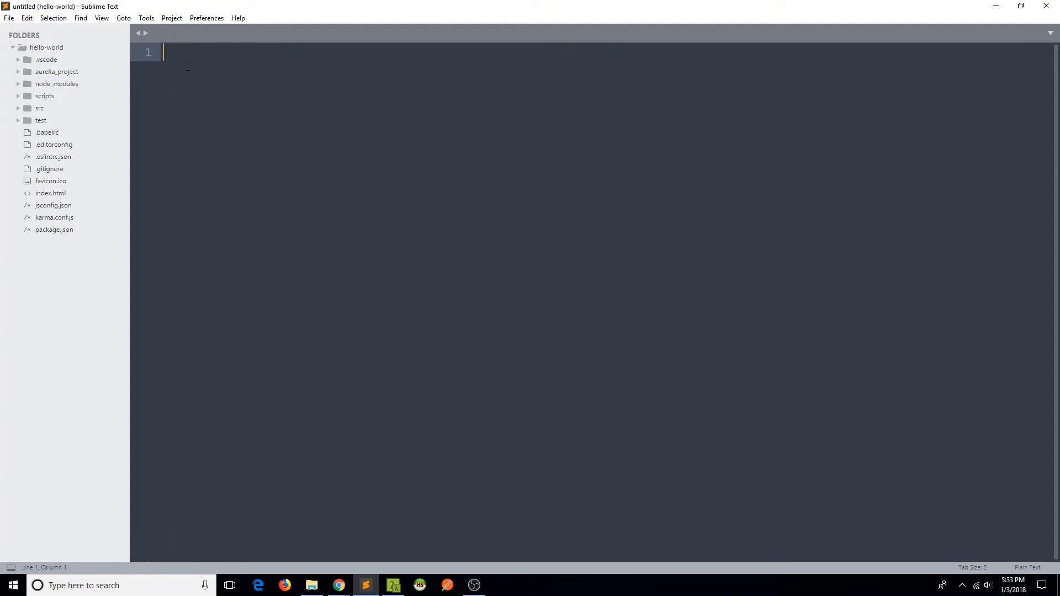
pyautogui.moveTo(163, 196)
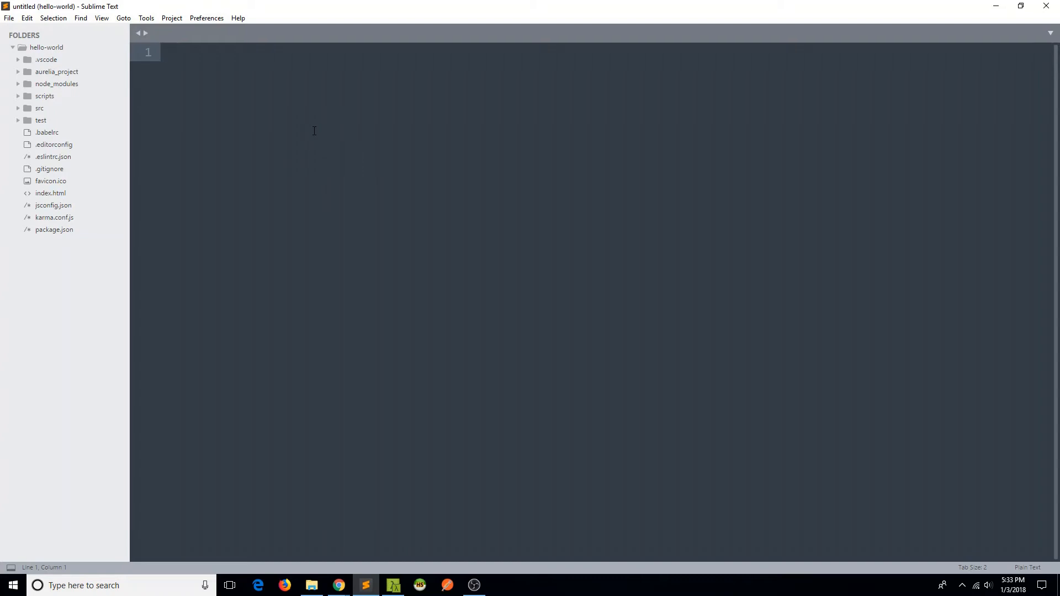
pyautogui.moveTo(306, 123)
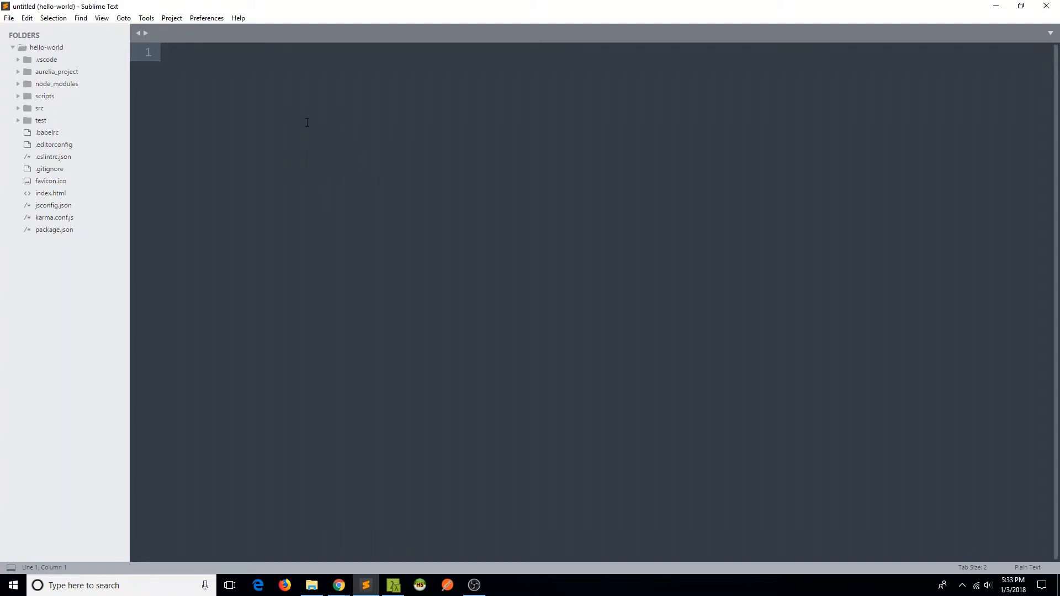
pyautogui.moveTo(309, 120)
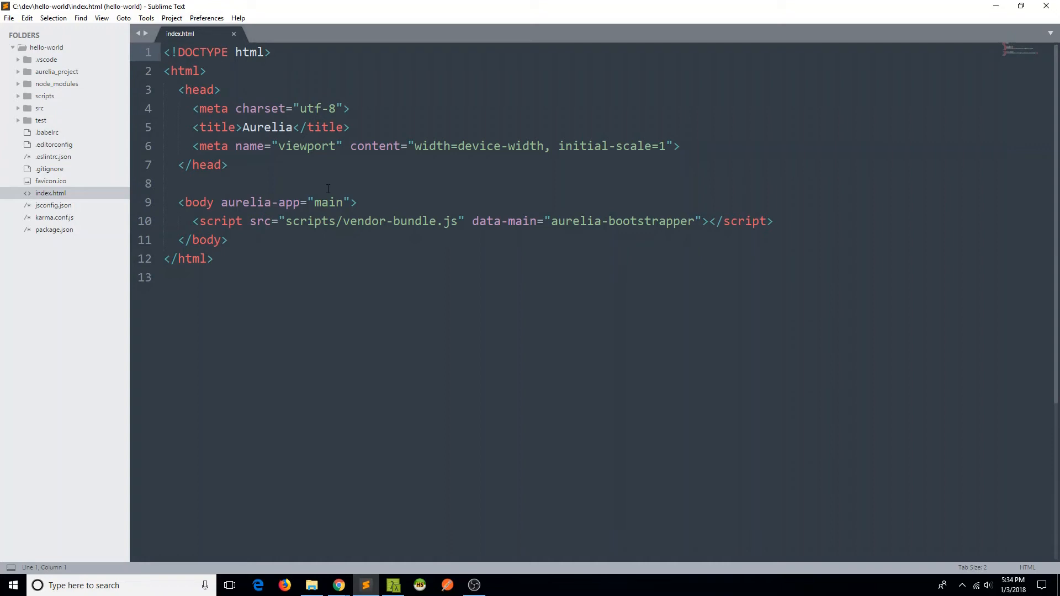
pyautogui.moveTo(374, 195)
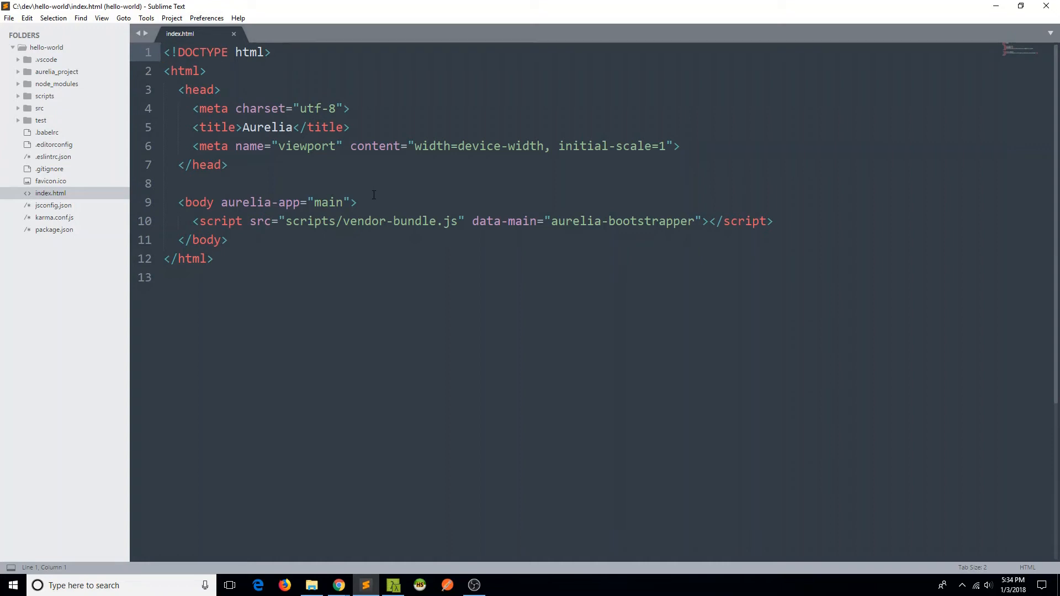
# Step: Inspect index.html's aurelia-app body and vendor-bundle.js script, then open src/app.js
pyautogui.click(193, 221)
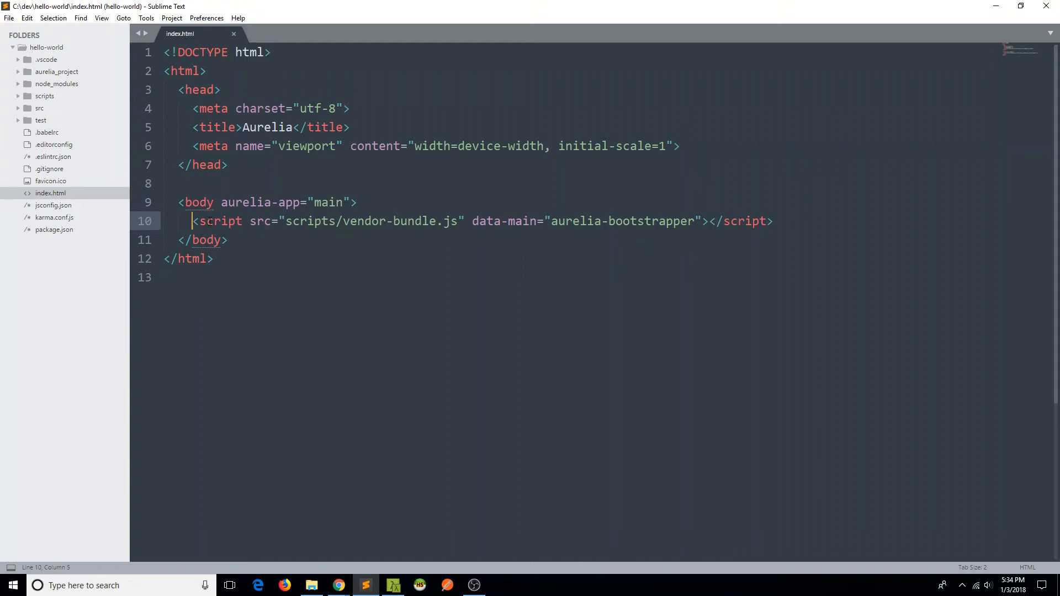
pyautogui.moveTo(192, 221); pyautogui.dragTo(773, 221)
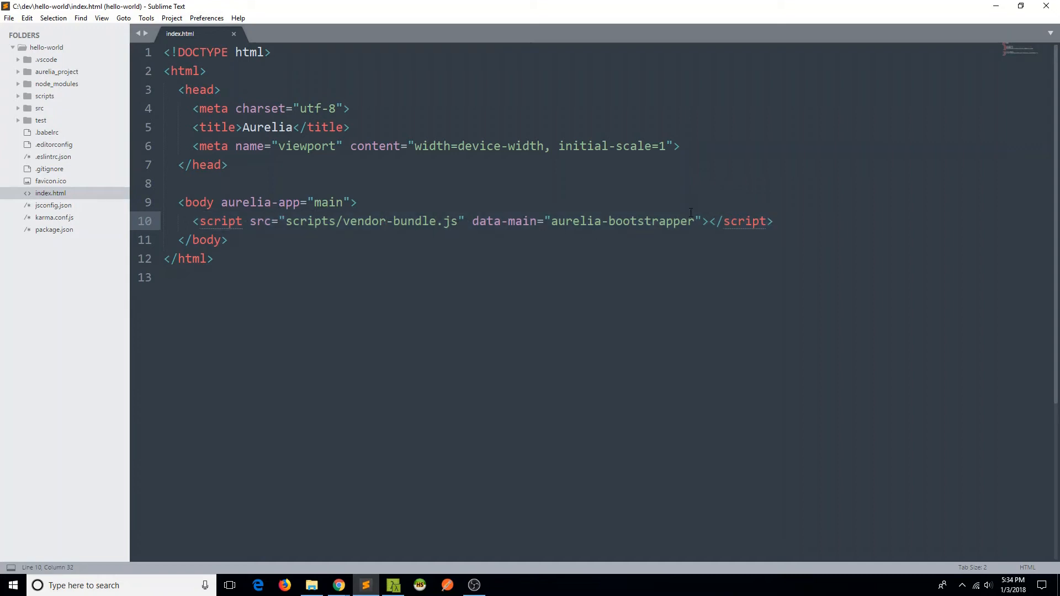
pyautogui.moveTo(676, 204)
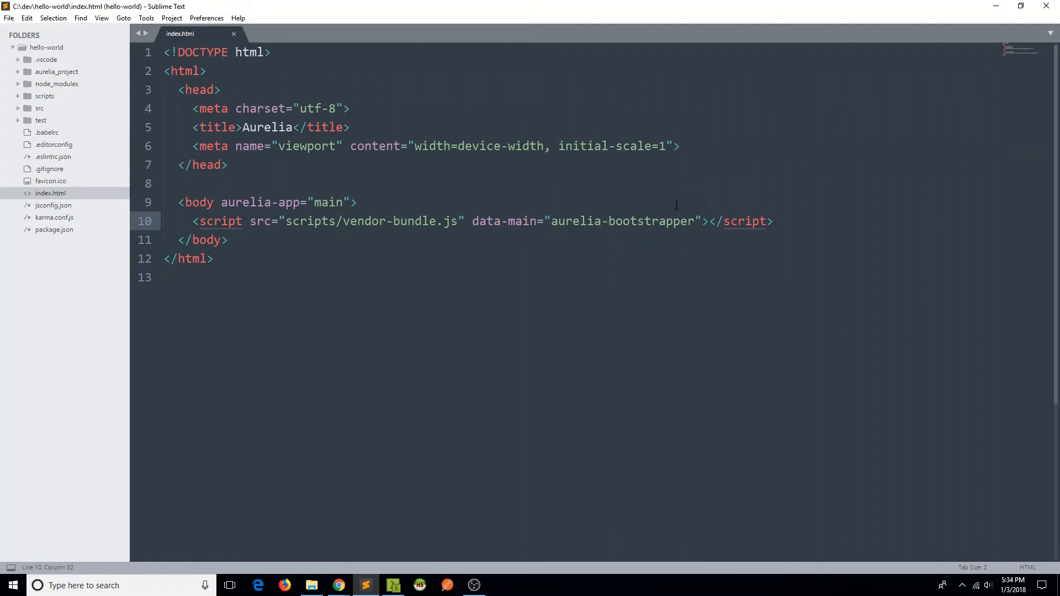
pyautogui.moveTo(149, 187)
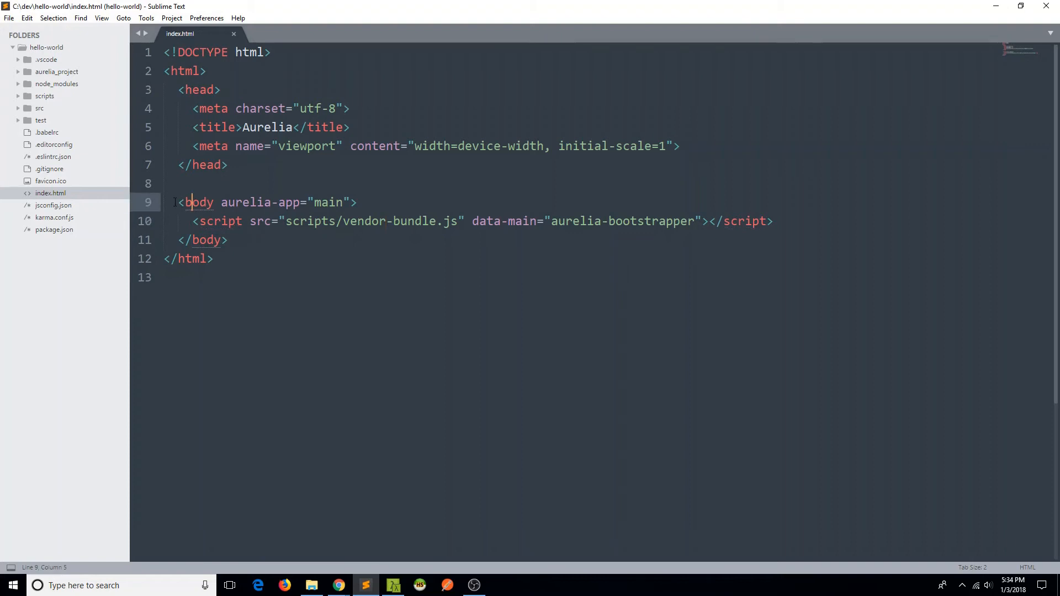
pyautogui.click(240, 202)
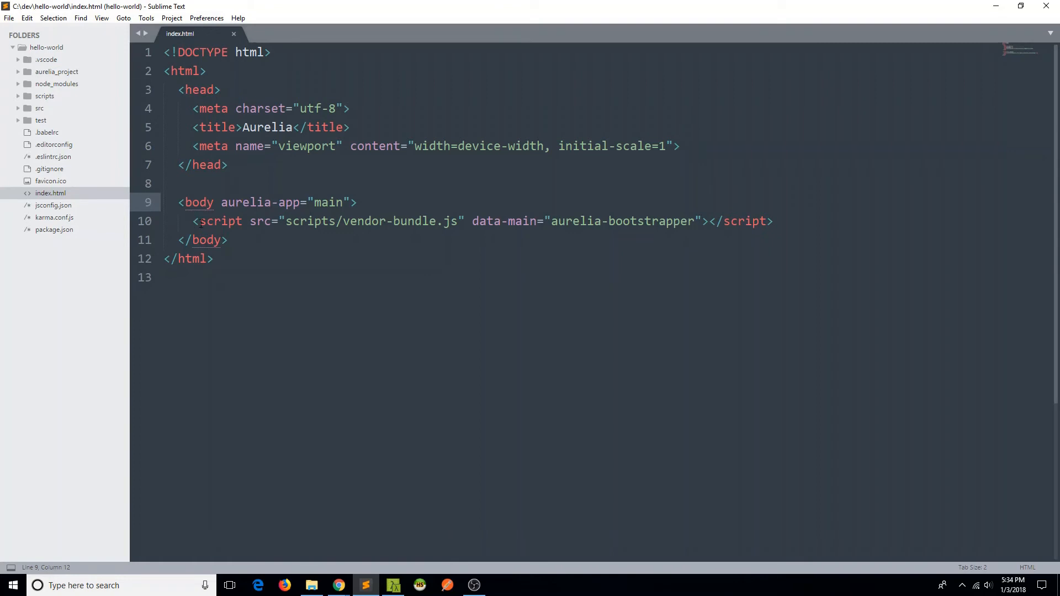
pyautogui.moveTo(673, 238)
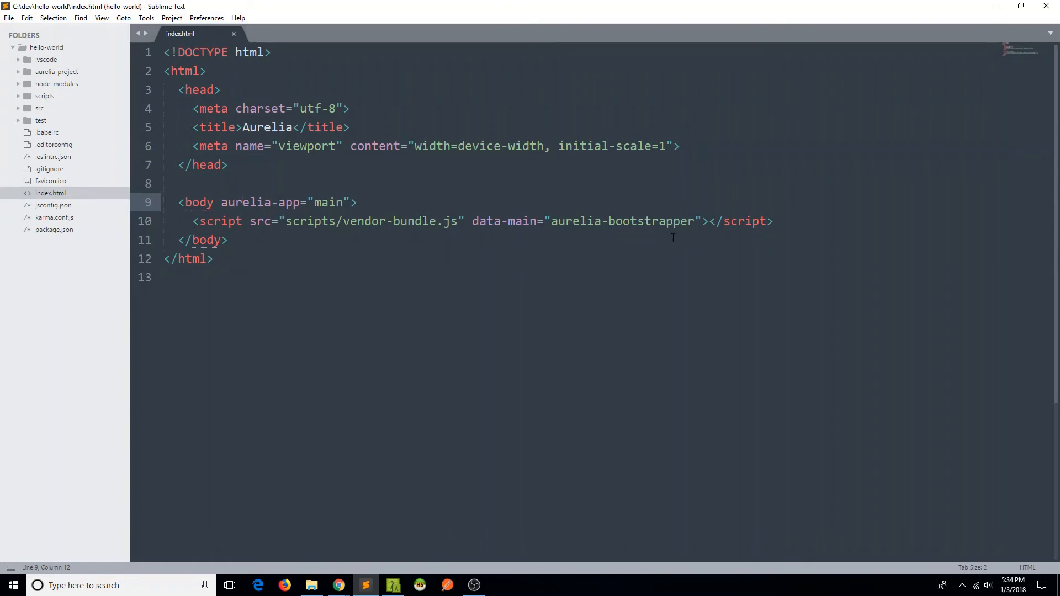
pyautogui.click(242, 202)
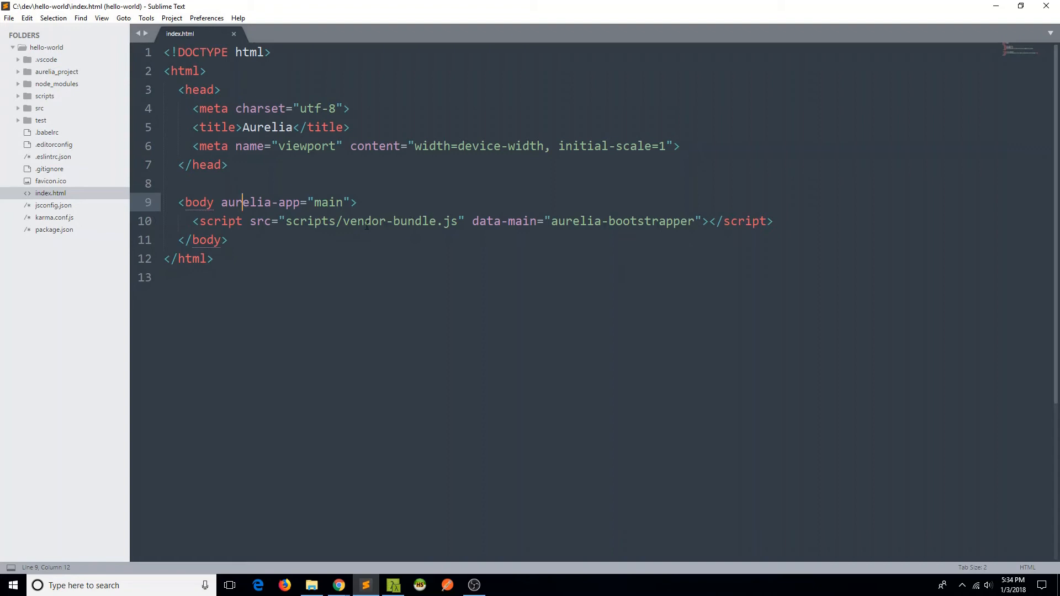
pyautogui.click(220, 202)
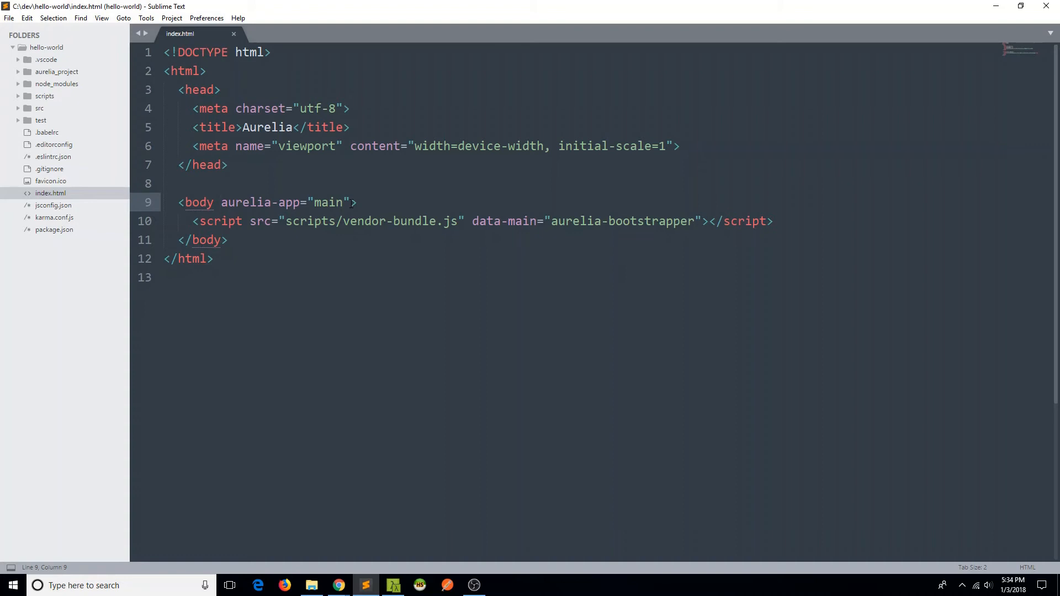
pyautogui.moveTo(320, 247)
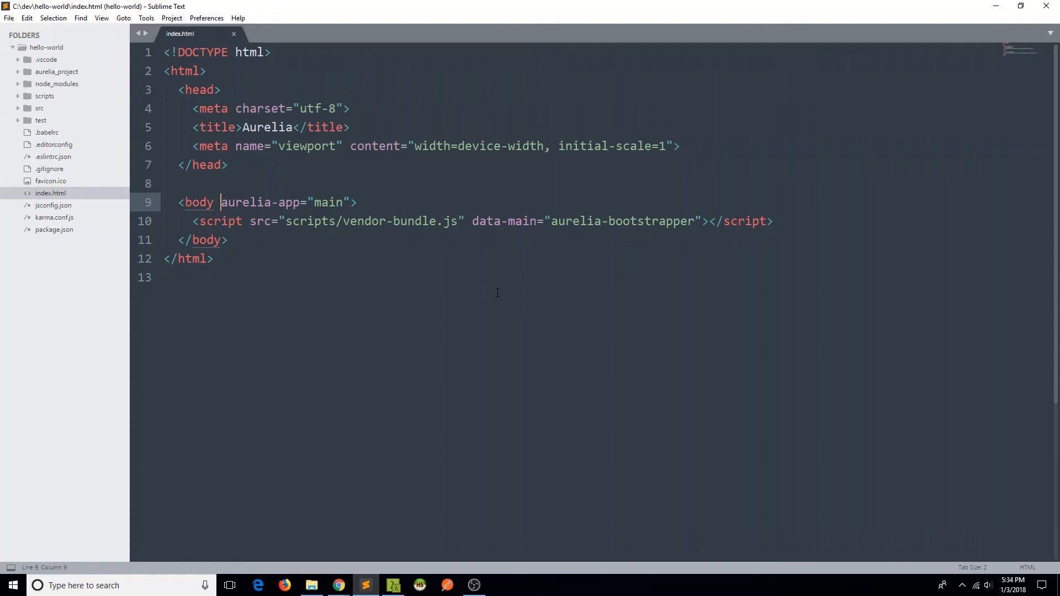
pyautogui.moveTo(108, 337)
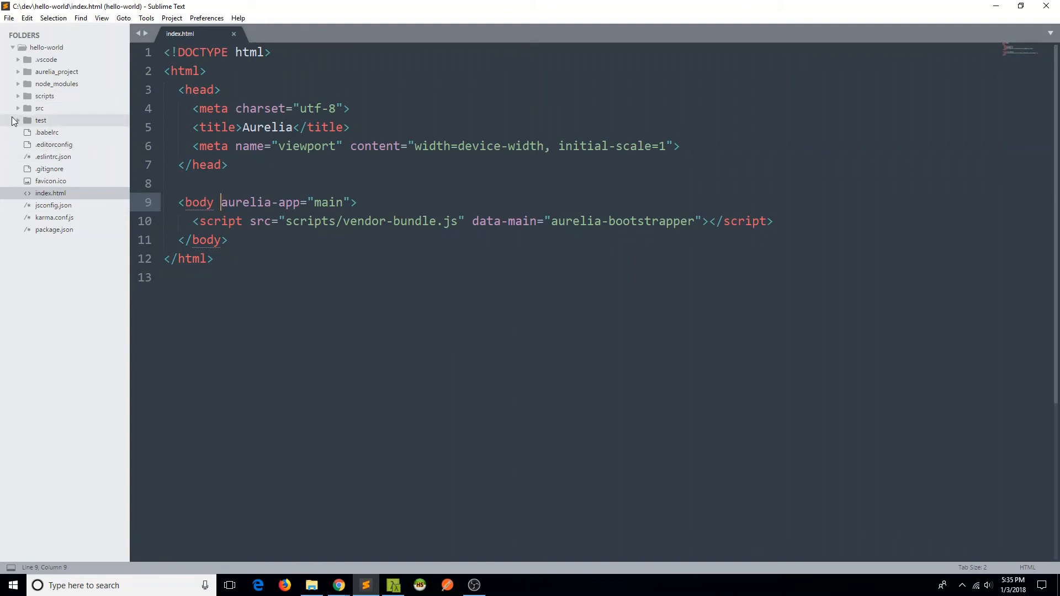
pyautogui.click(39, 108)
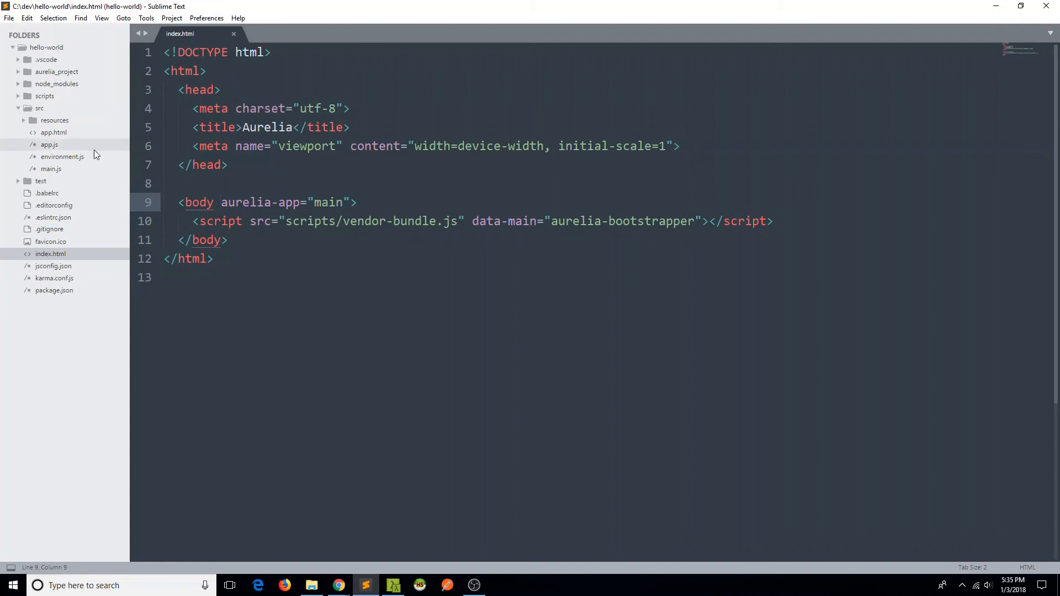
pyautogui.click(49, 144)
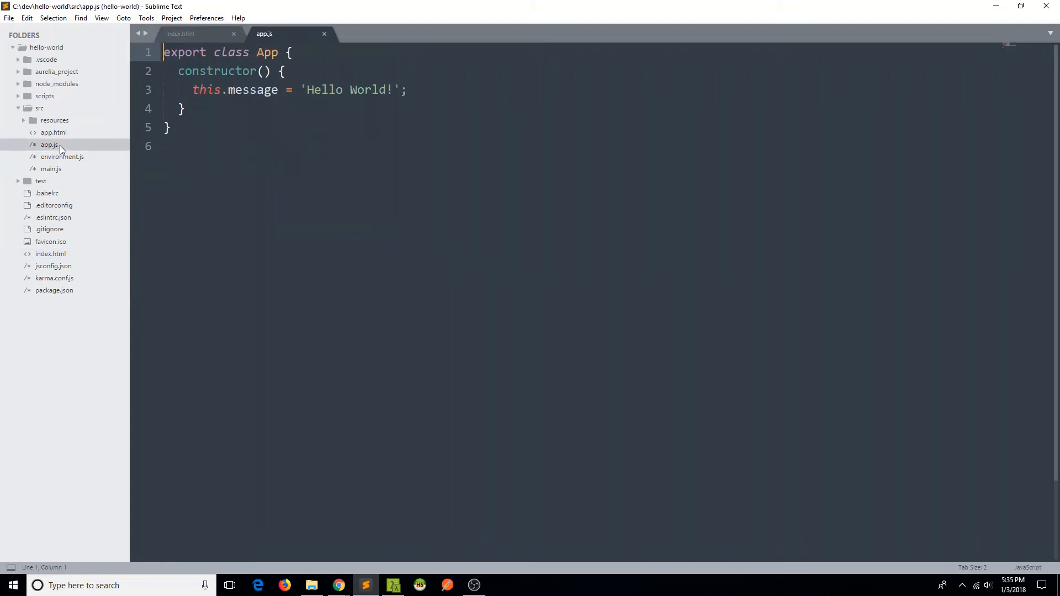
pyautogui.click(53, 132)
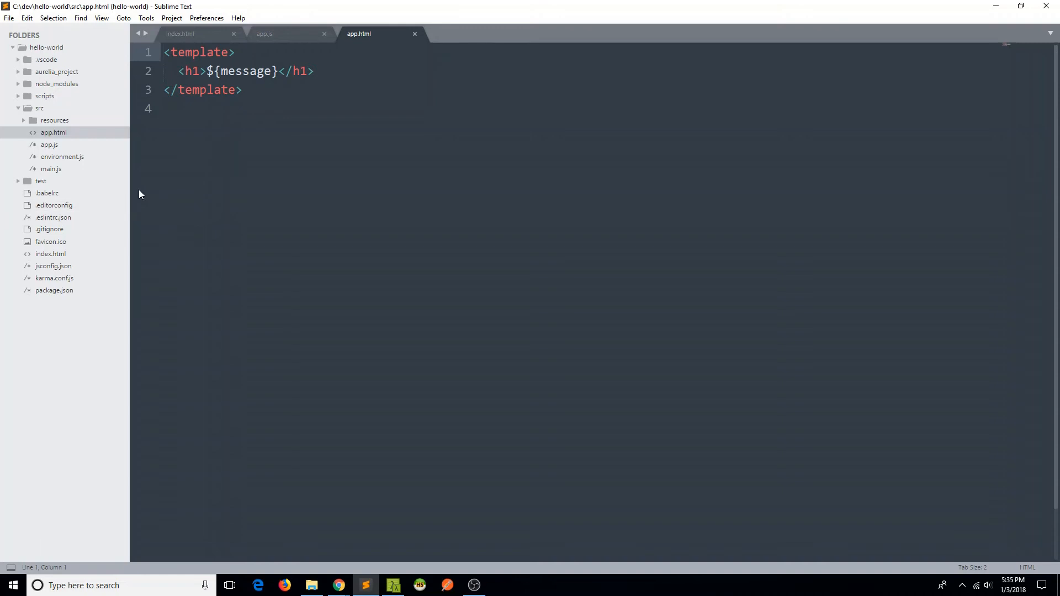
pyautogui.moveTo(203, 42)
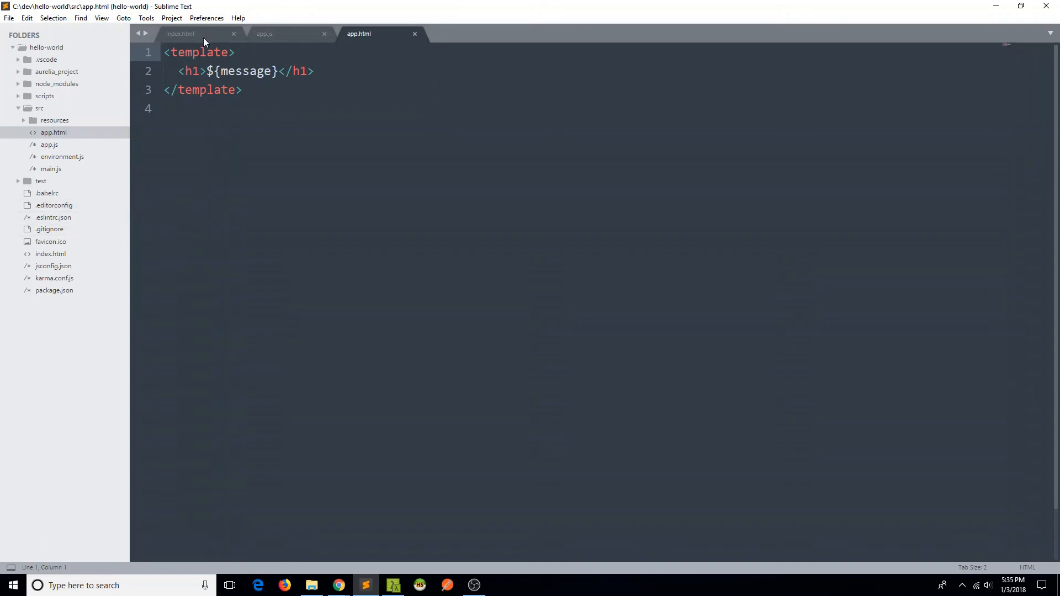
pyautogui.click(180, 33)
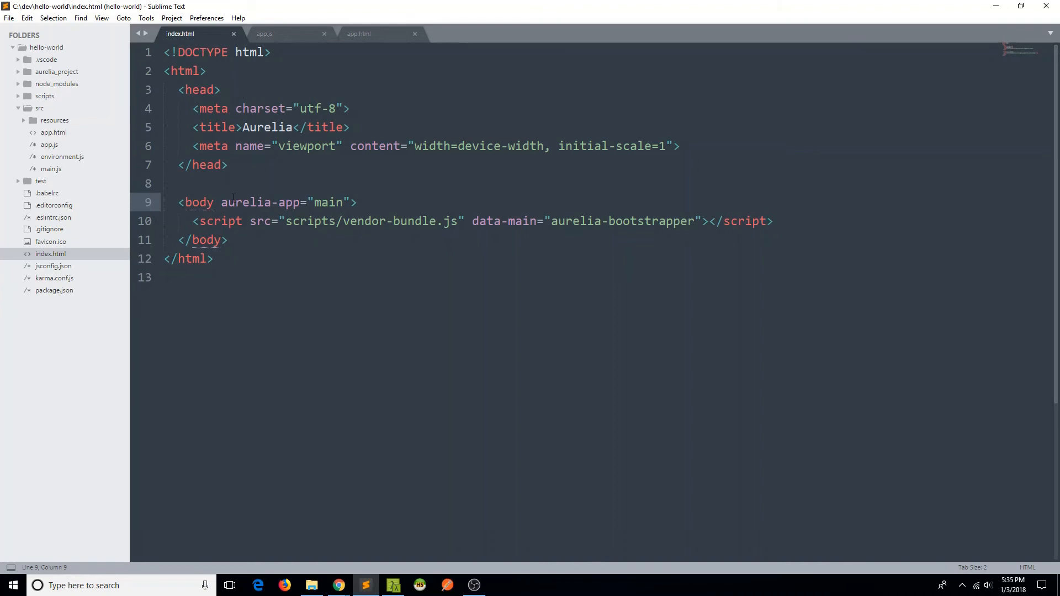
pyautogui.moveTo(220, 203); pyautogui.dragTo(350, 202)
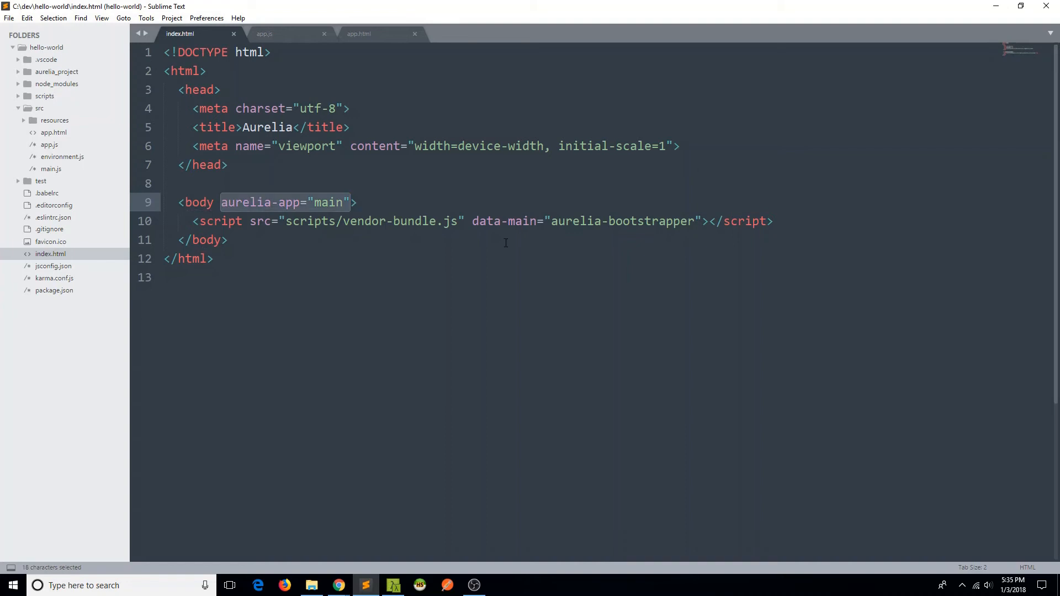
pyautogui.click(356, 202)
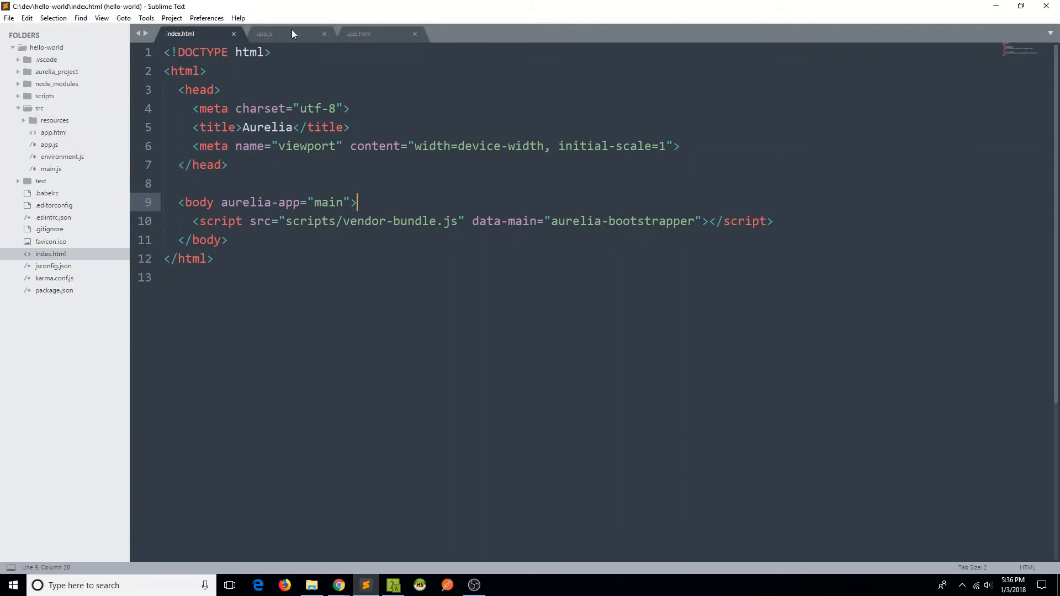
pyautogui.click(265, 34)
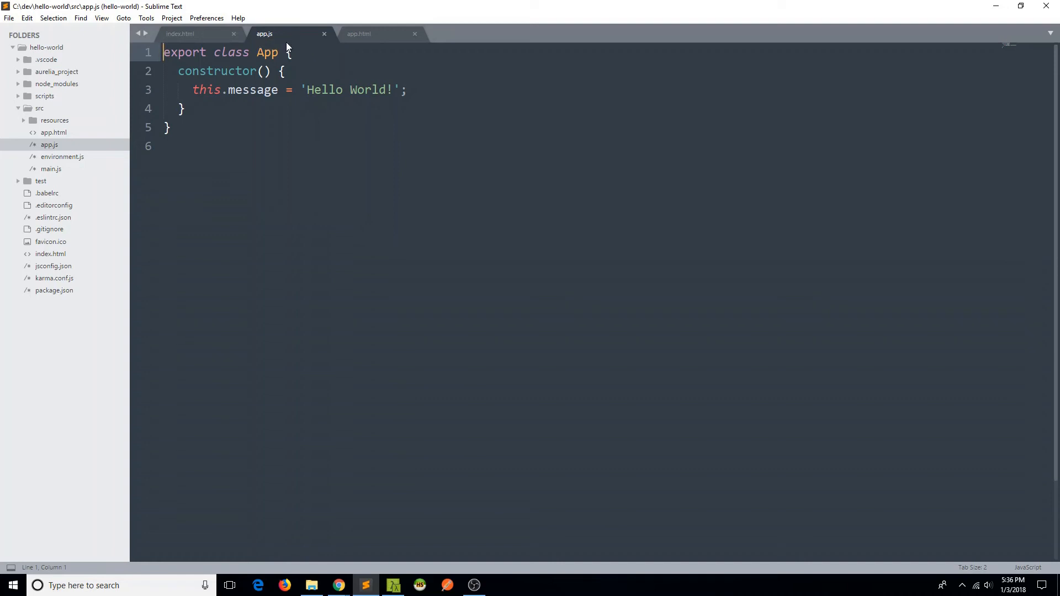
pyautogui.click(380, 33)
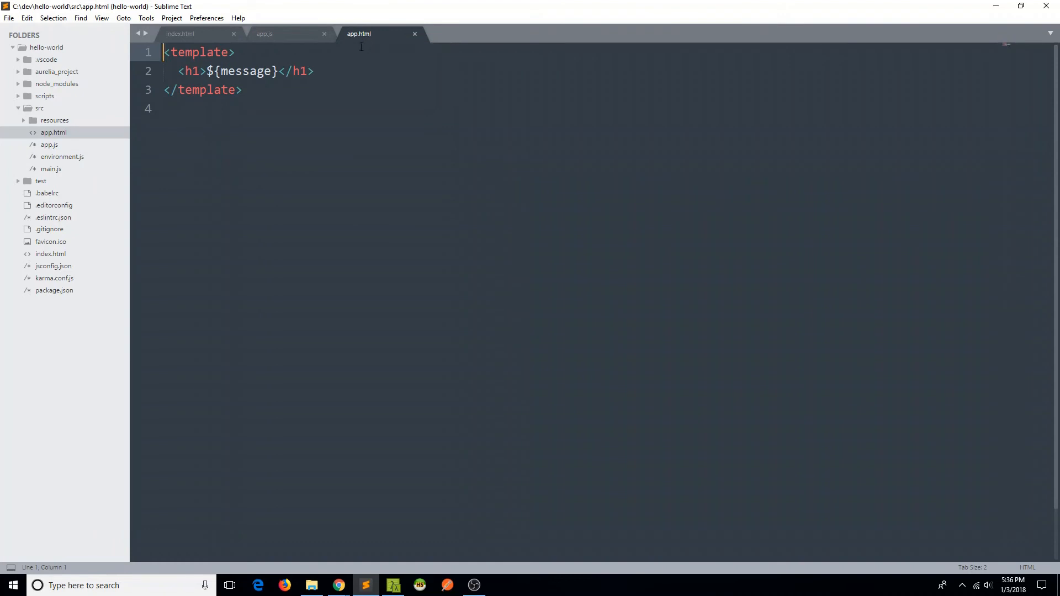
pyautogui.moveTo(298, 44)
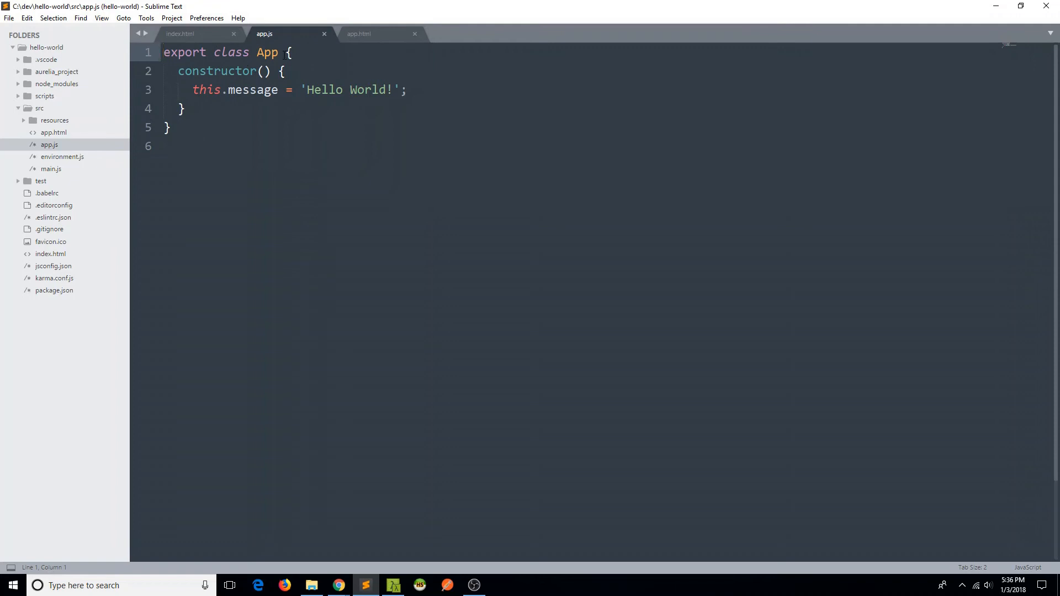
pyautogui.moveTo(230, 117)
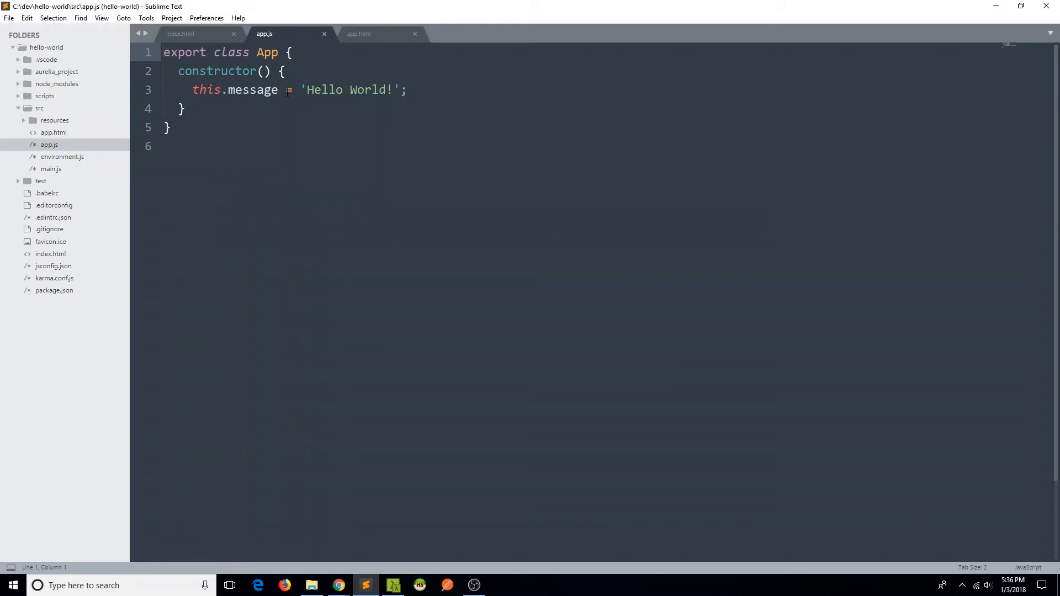
pyautogui.click(359, 33)
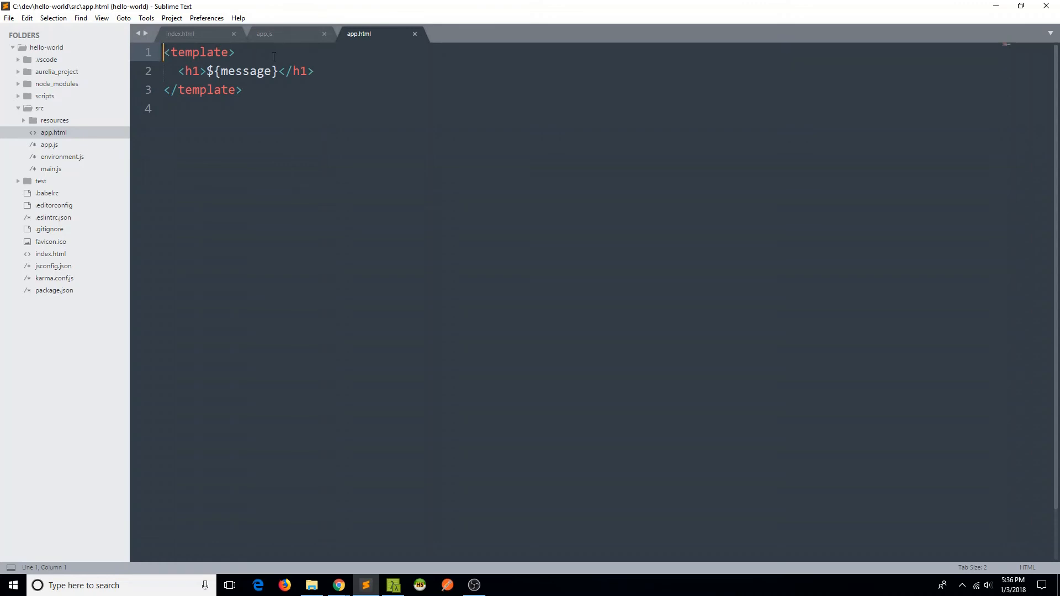
pyautogui.click(264, 33)
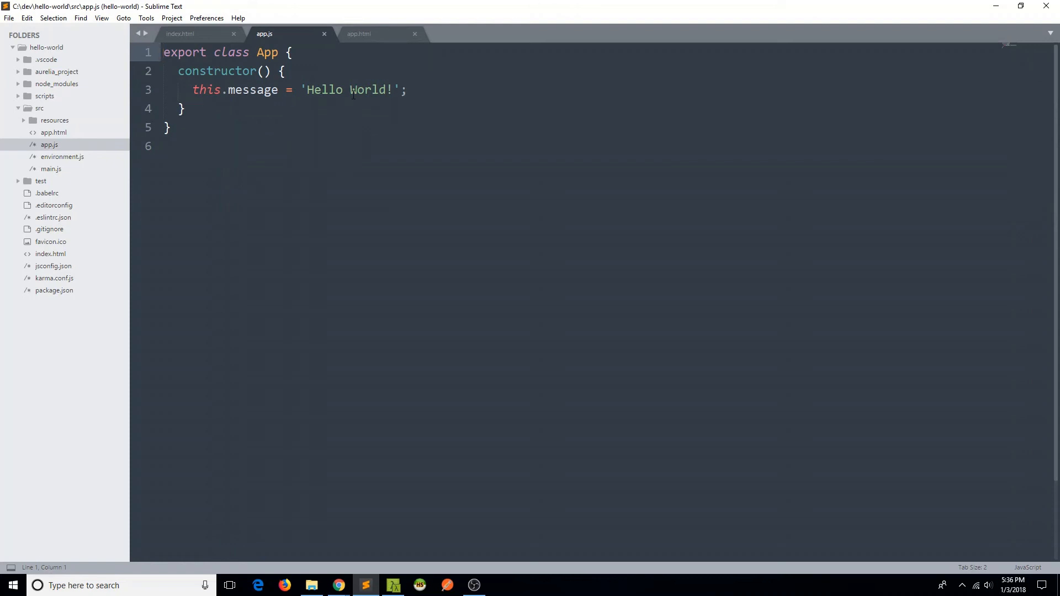
pyautogui.moveTo(371, 45)
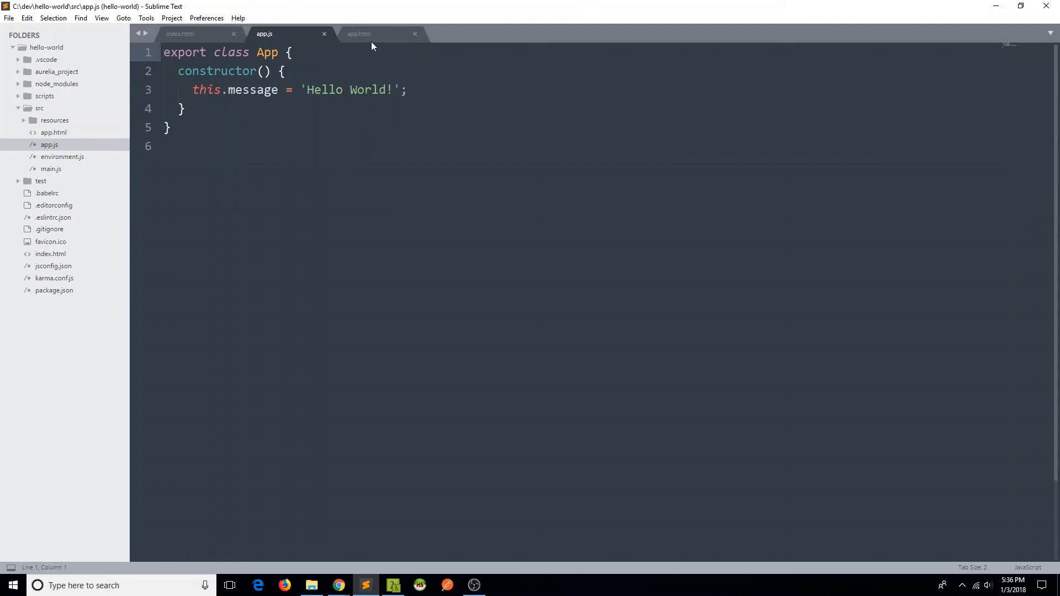
pyautogui.click(359, 33)
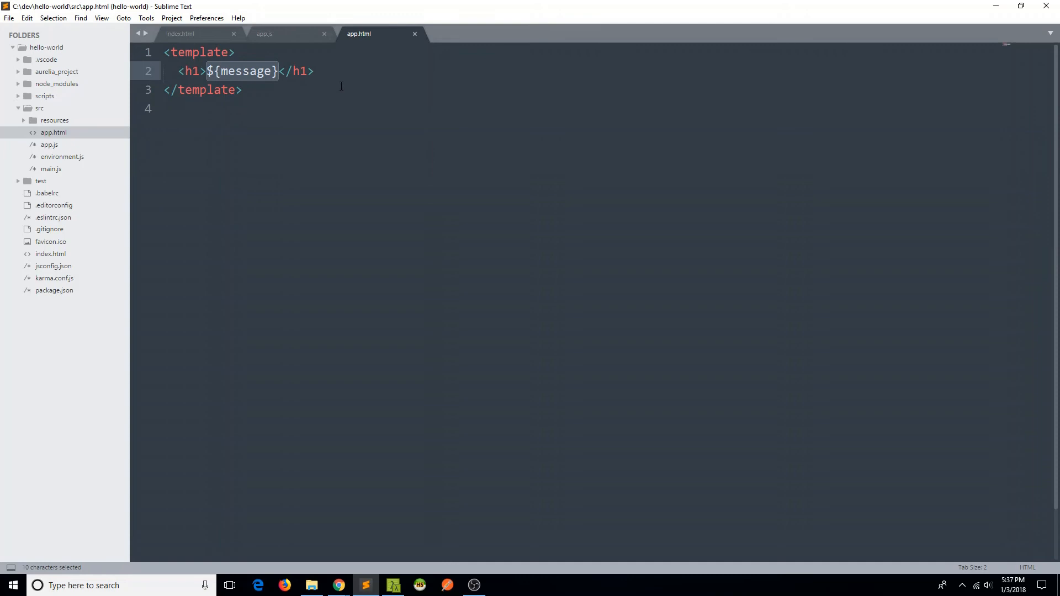
pyautogui.click(226, 70)
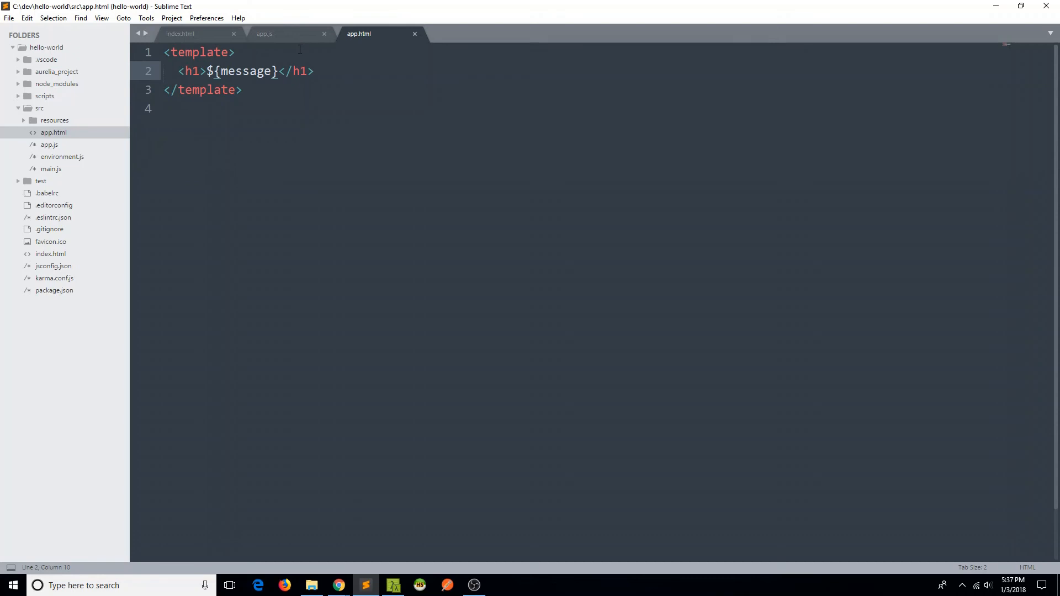
pyautogui.click(263, 33)
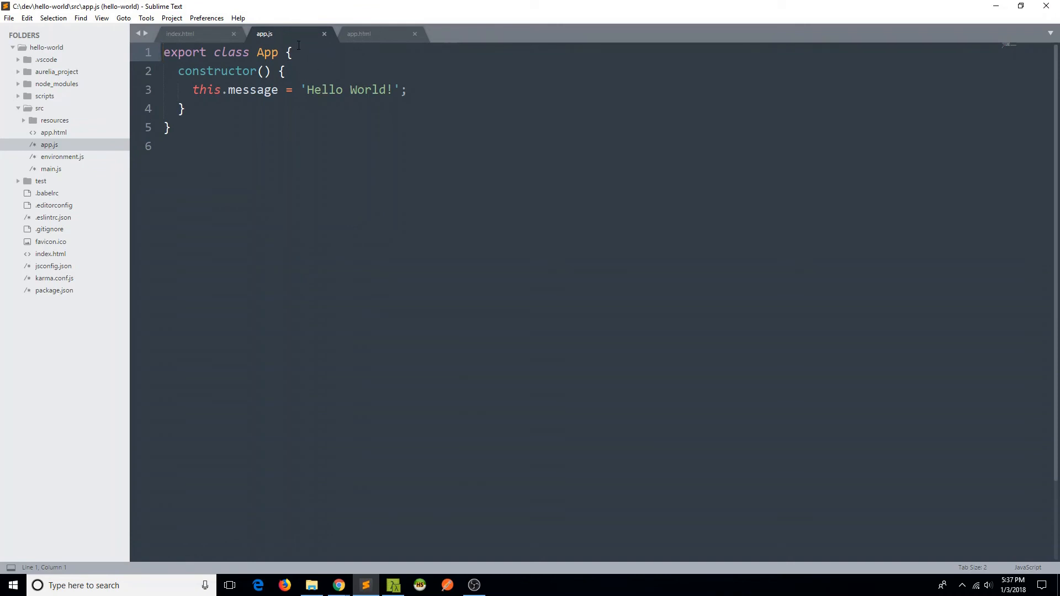
pyautogui.click(359, 33)
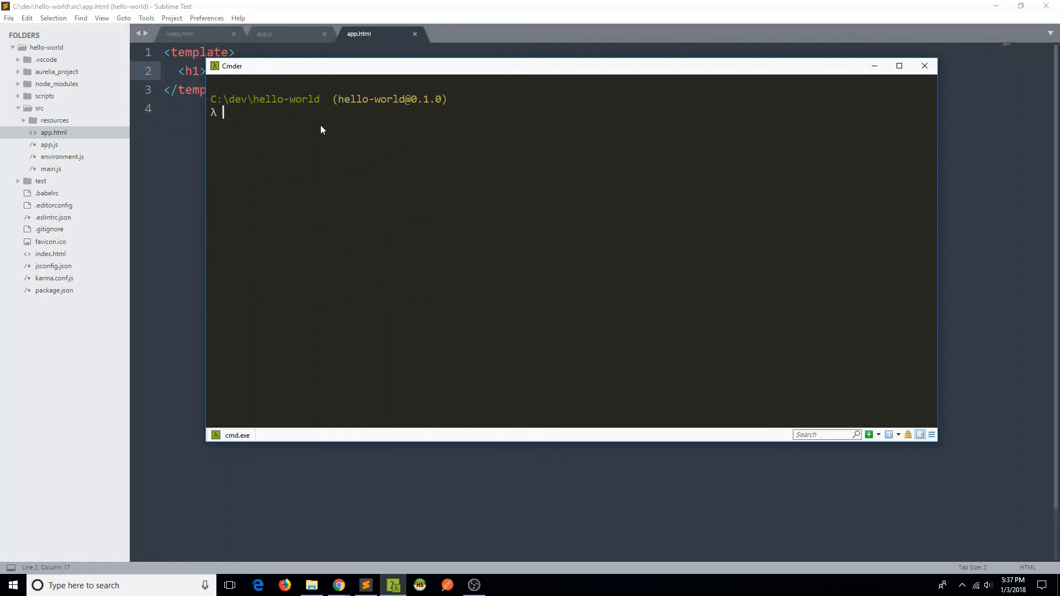
pyautogui.moveTo(425, 133)
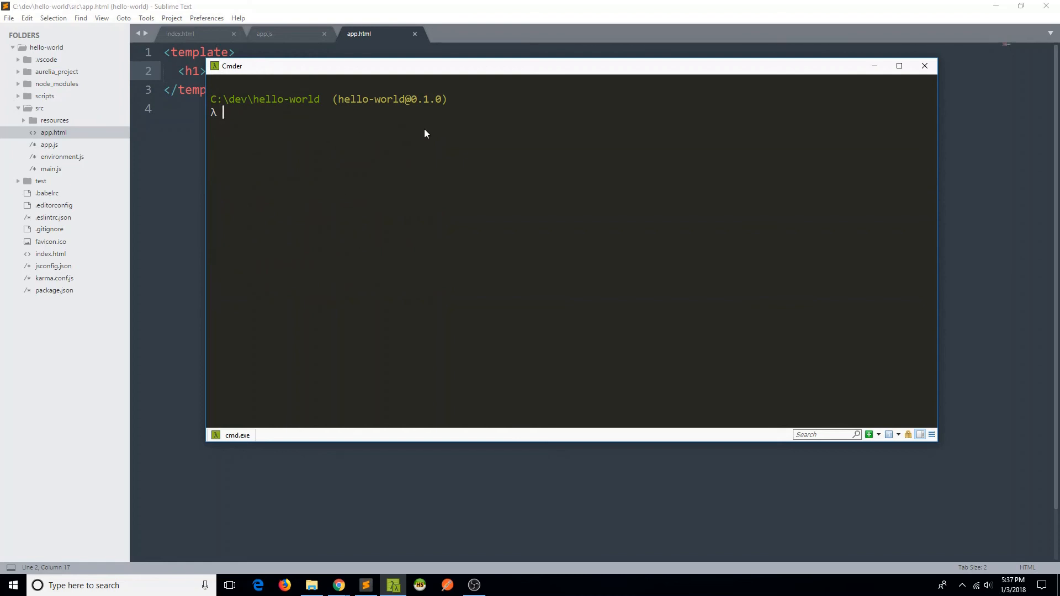
pyautogui.moveTo(446, 156)
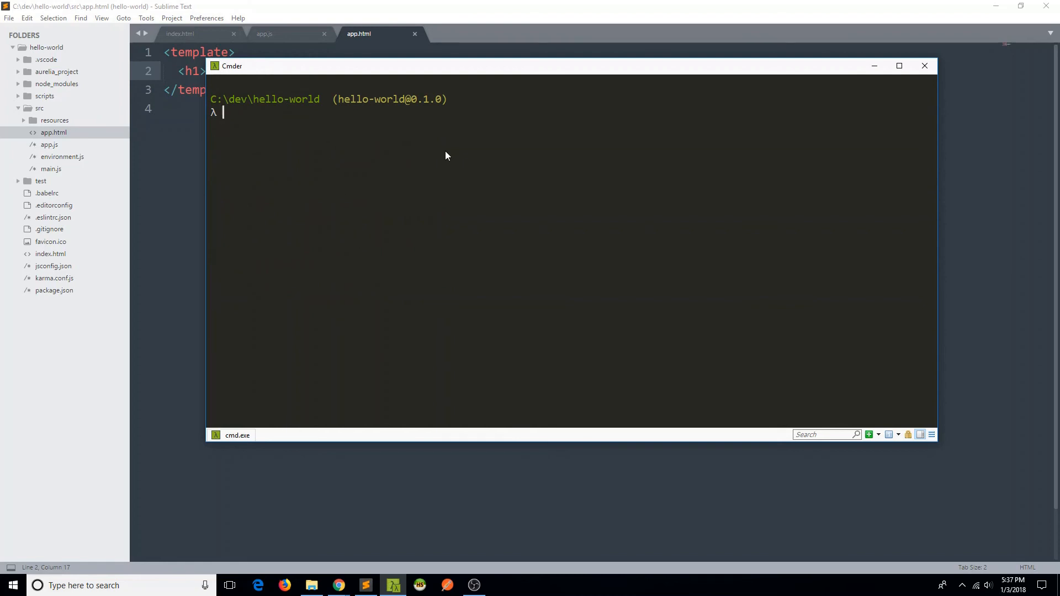
# Step: Run au run to serve the app, then copy the localhost:9000 address
pyautogui.write('au')
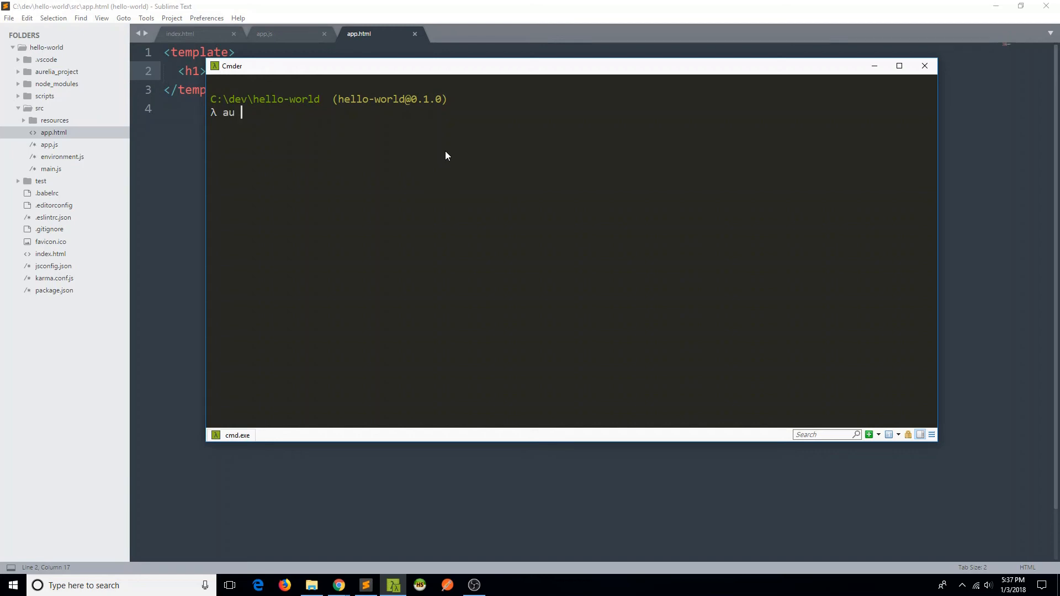
pyautogui.write('run')
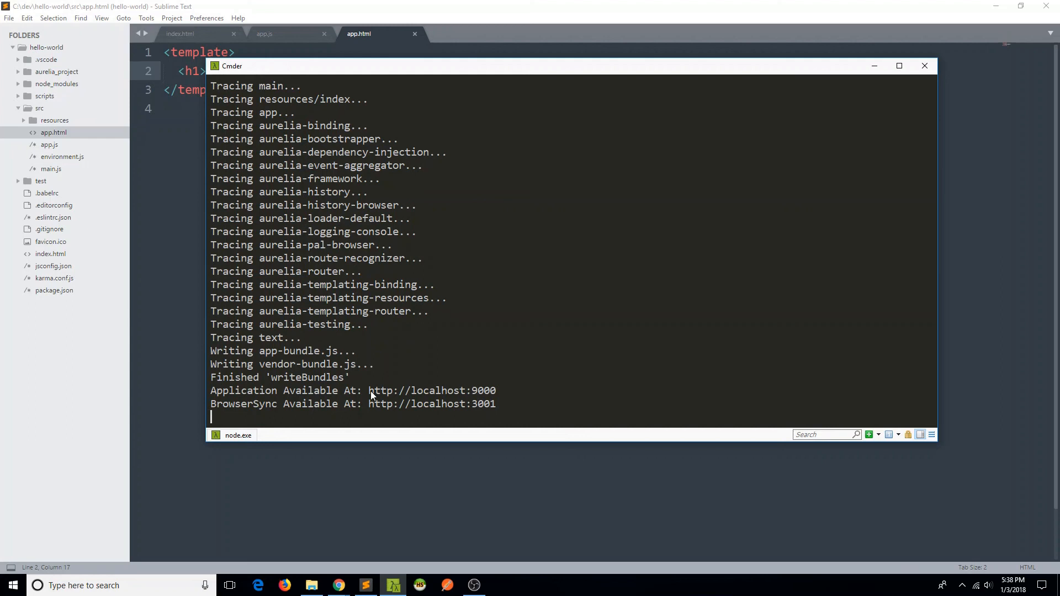
pyautogui.doubleClick(430, 391)
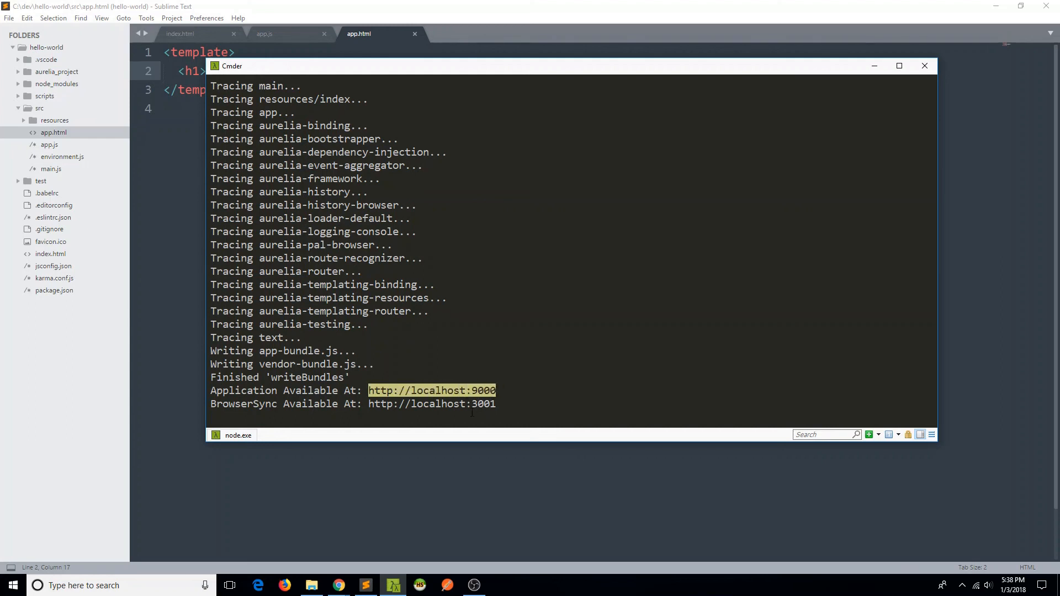
pyautogui.rightClick(338, 584)
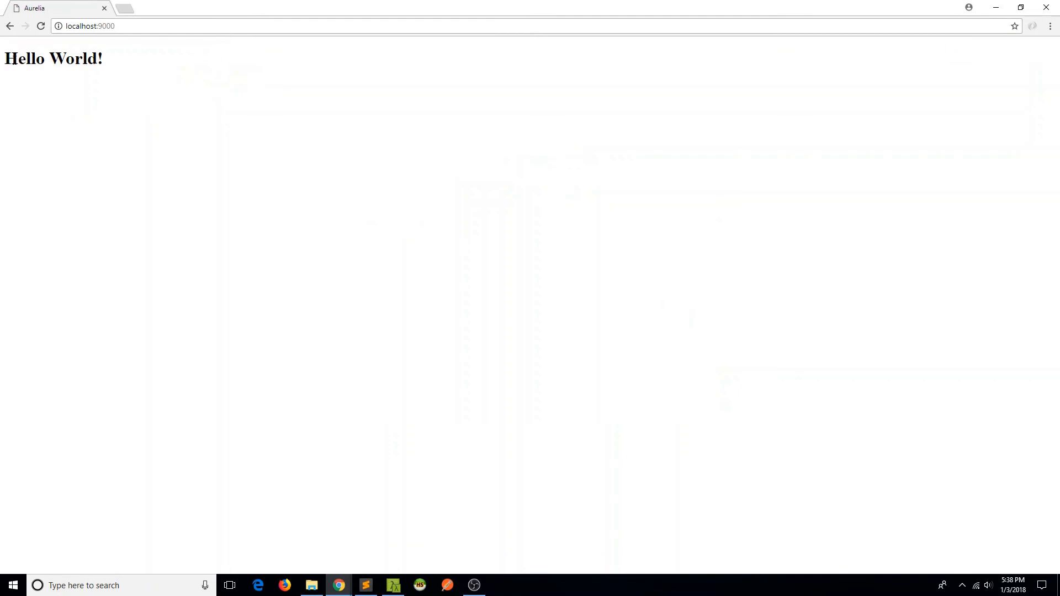
pyautogui.moveTo(389, 287)
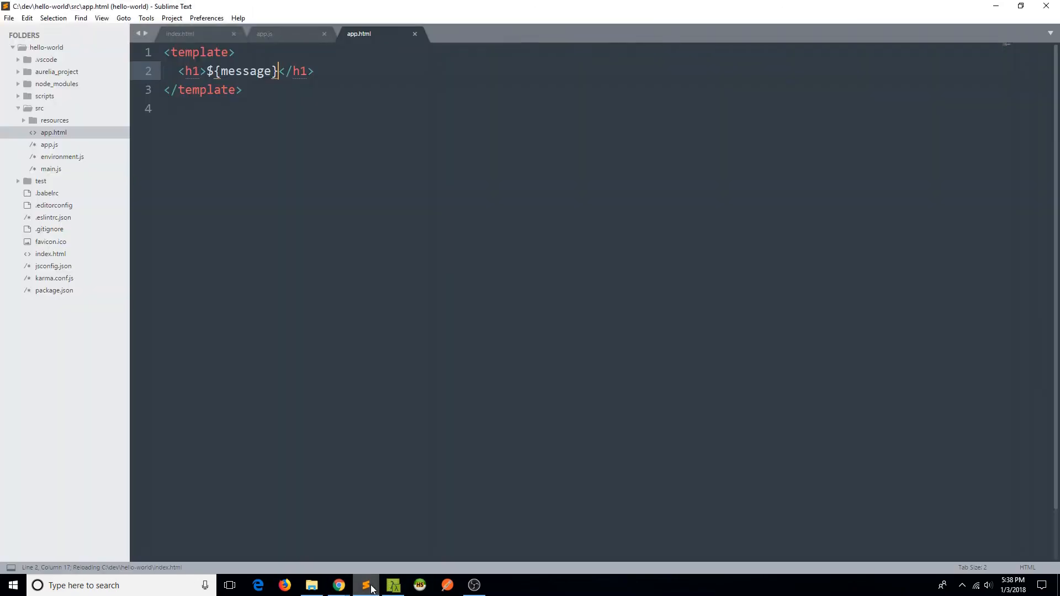
pyautogui.moveTo(287, 34)
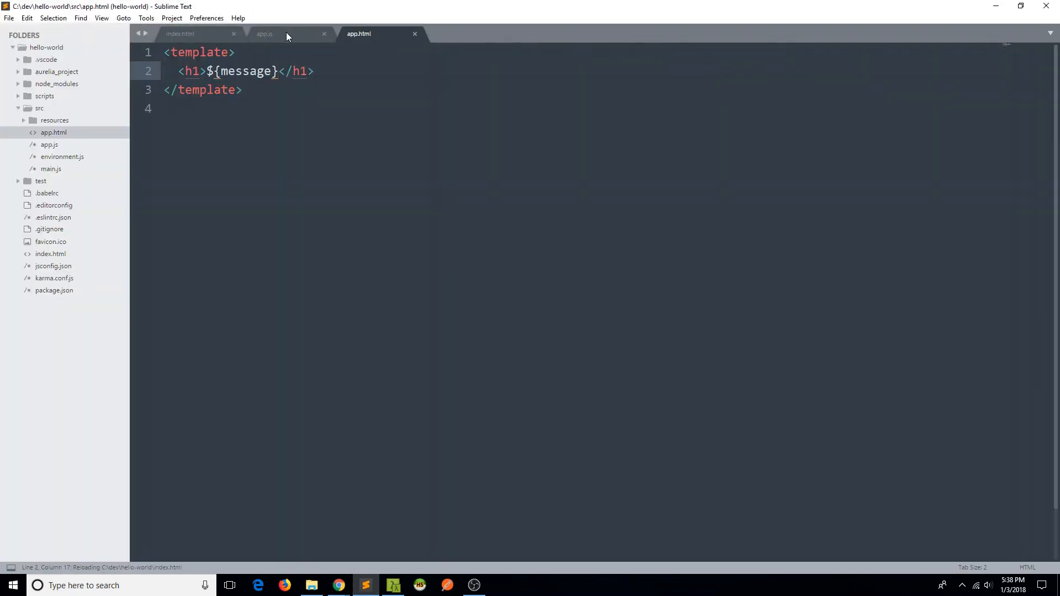
# Step: Replace 'Hello World' in app.js's message with 'Hello, Nick' and save the file
pyautogui.click(264, 33)
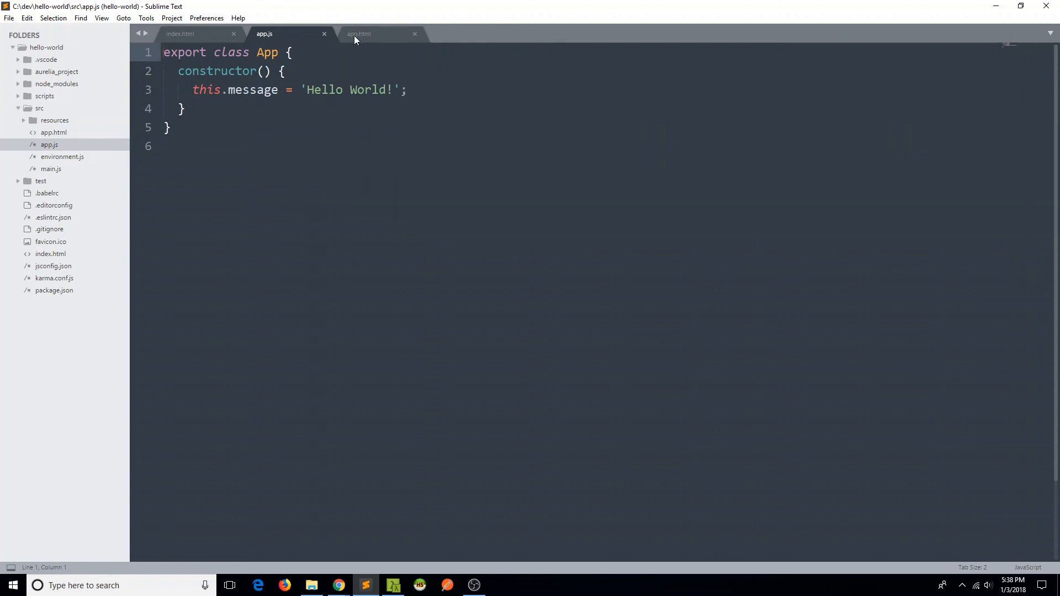
pyautogui.click(358, 34)
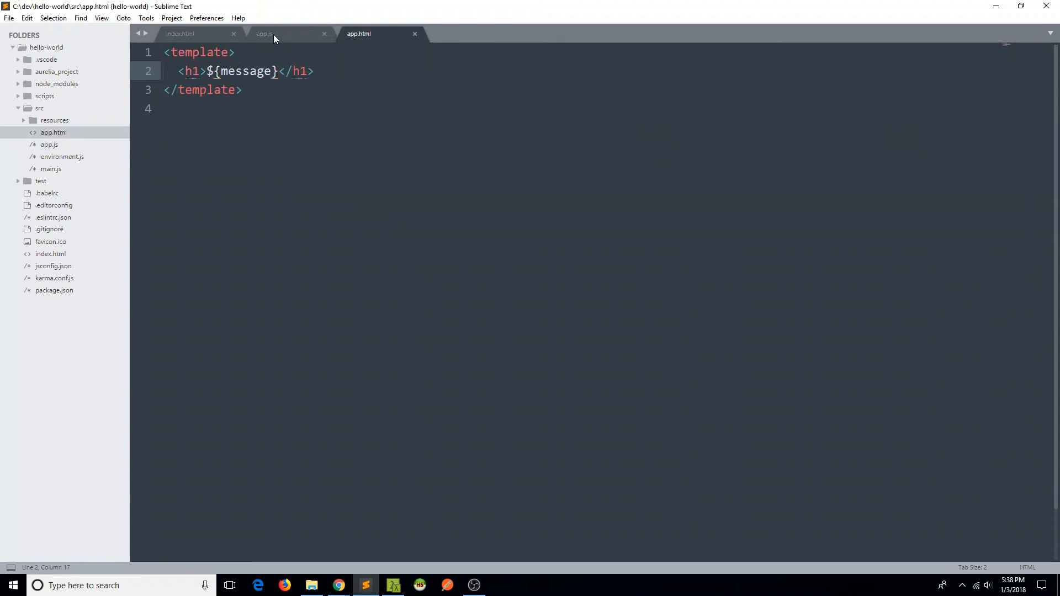
pyautogui.click(264, 33)
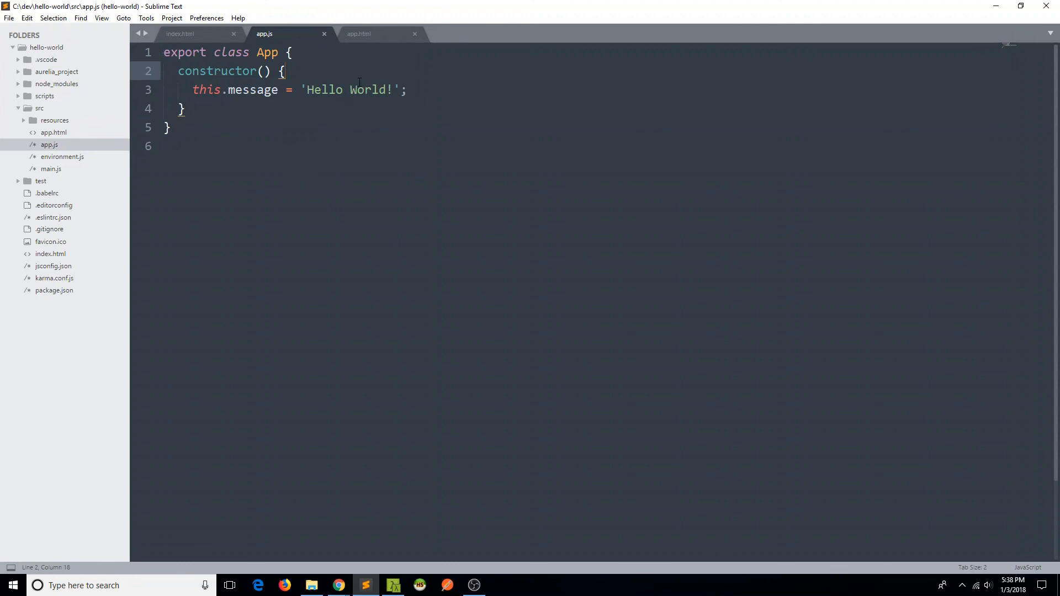
pyautogui.click(334, 89)
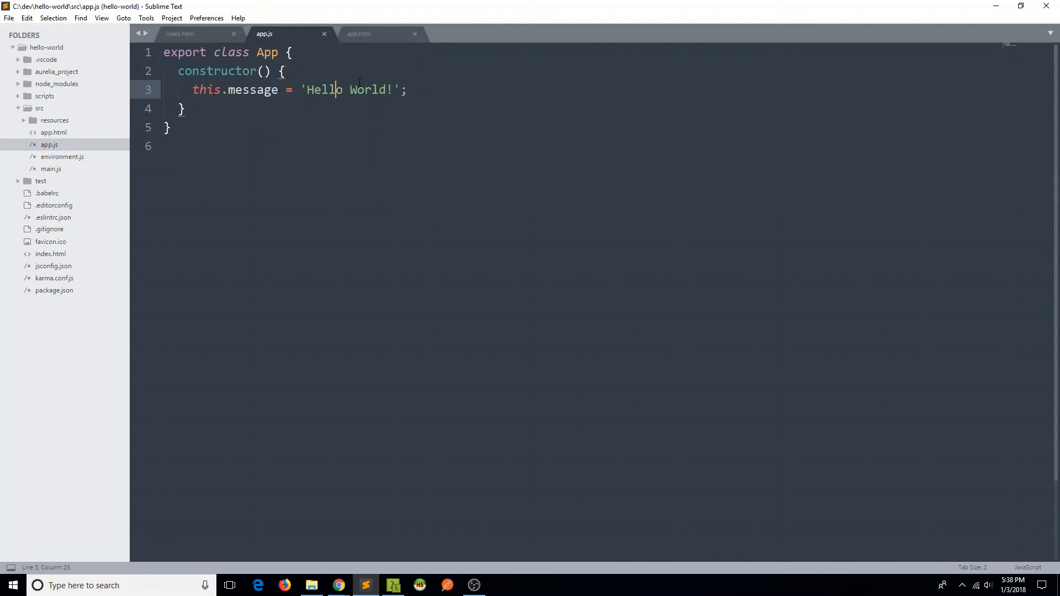
pyautogui.moveTo(347, 90); pyautogui.dragTo(392, 90)
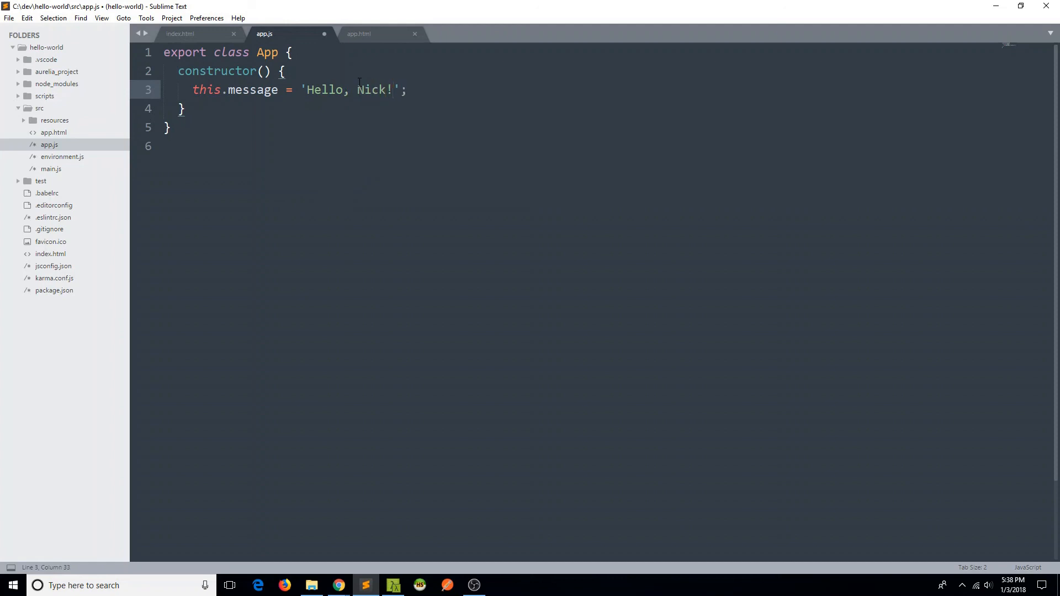
pyautogui.press('ctrl+s')
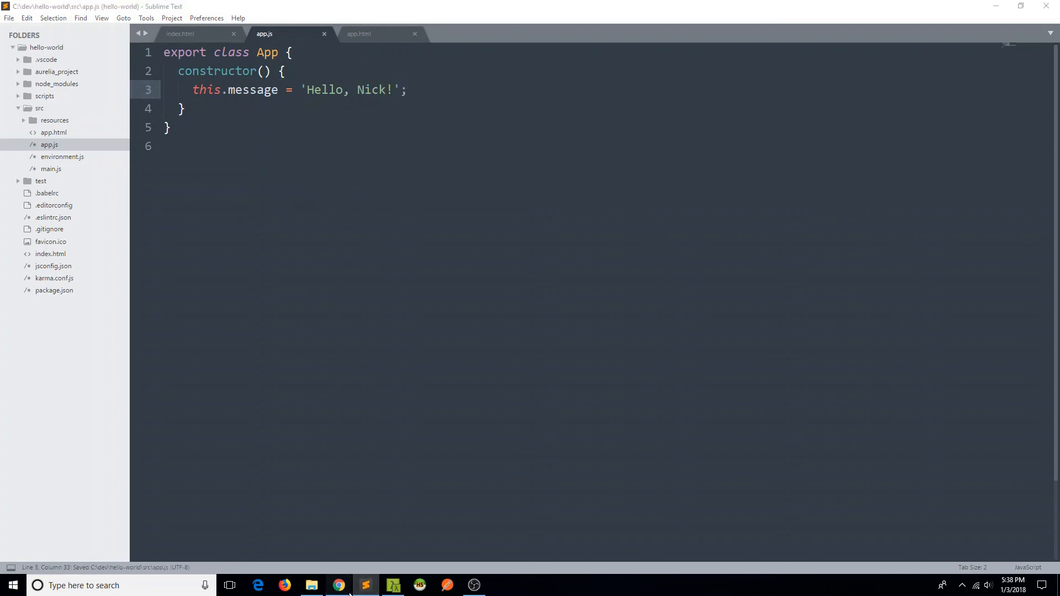
# Step: Restart the dev server with au run so localhost:9000 shows 'Hello, Nick!'
pyautogui.click(338, 585)
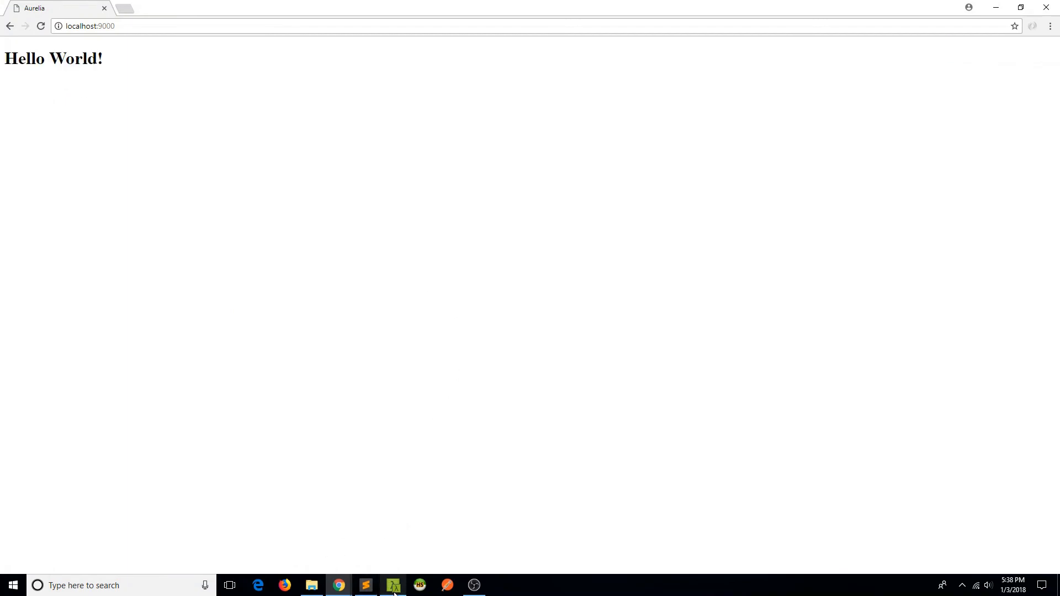
pyautogui.click(393, 585)
pyautogui.write('y')
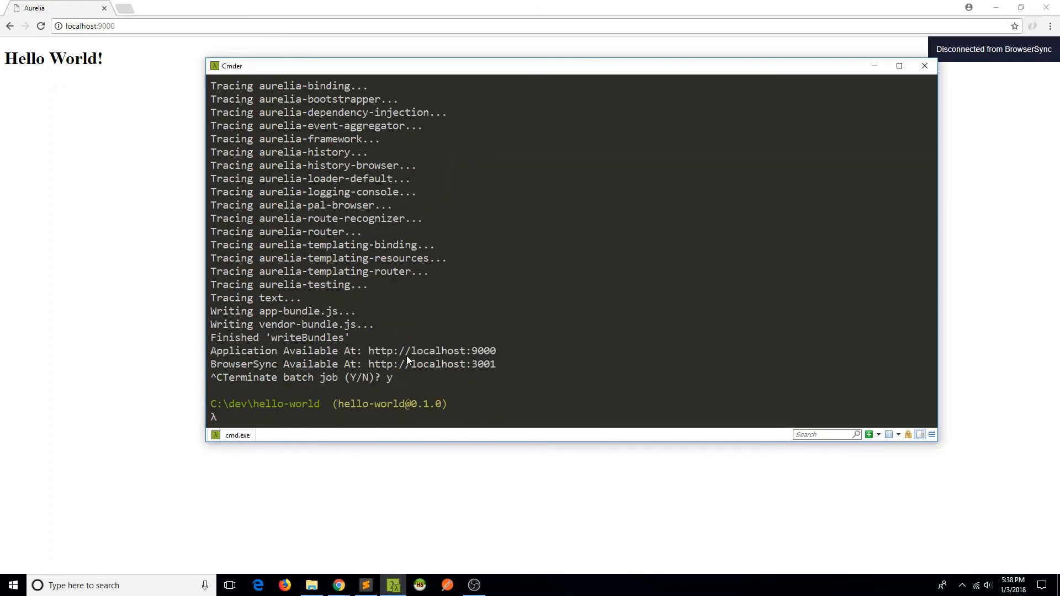
pyautogui.write('au run')
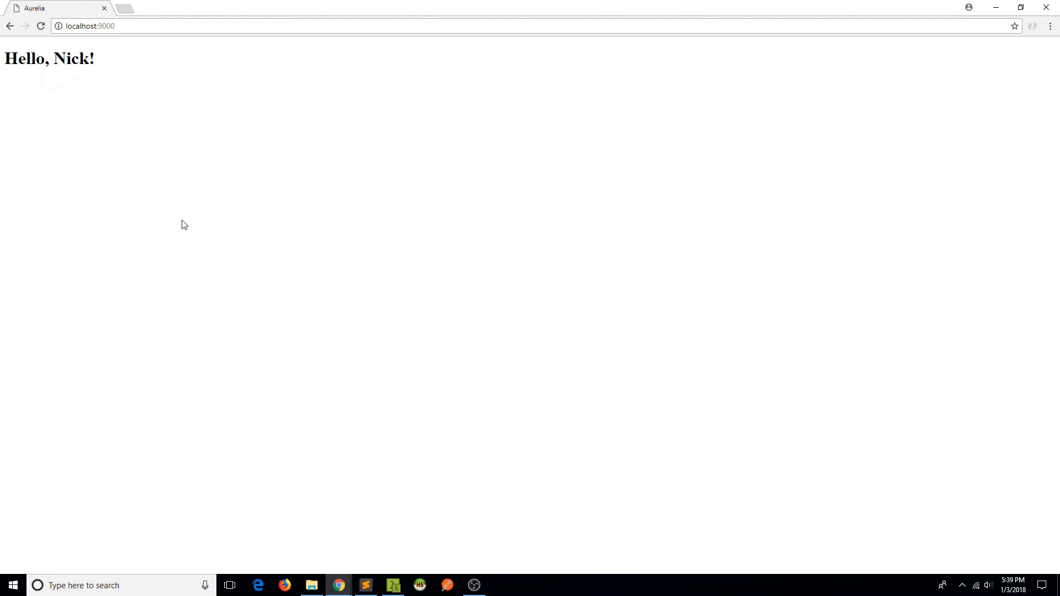
pyautogui.moveTo(167, 55)
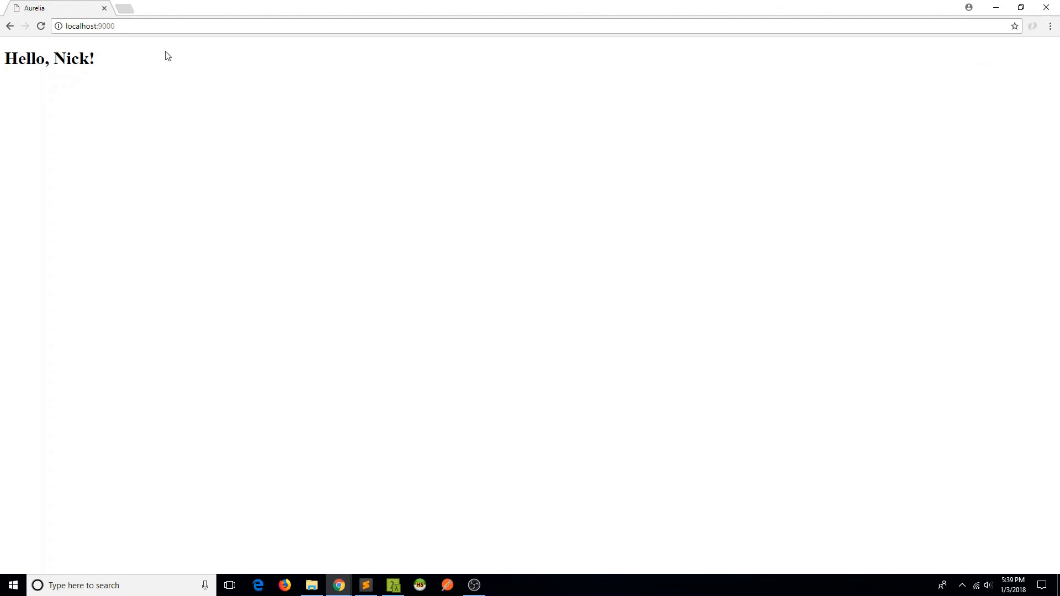
pyautogui.moveTo(550, 6)
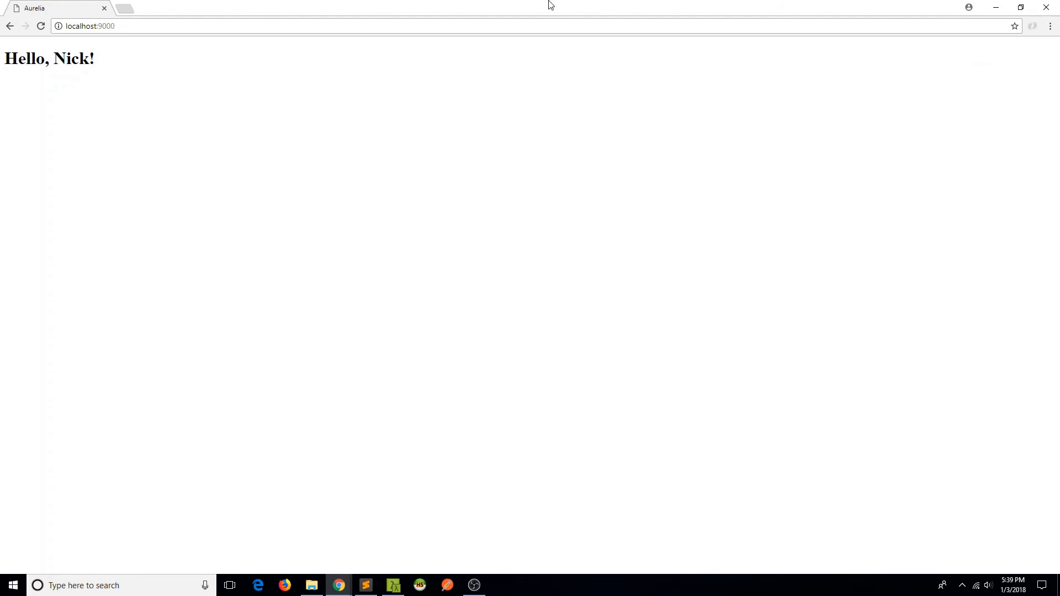